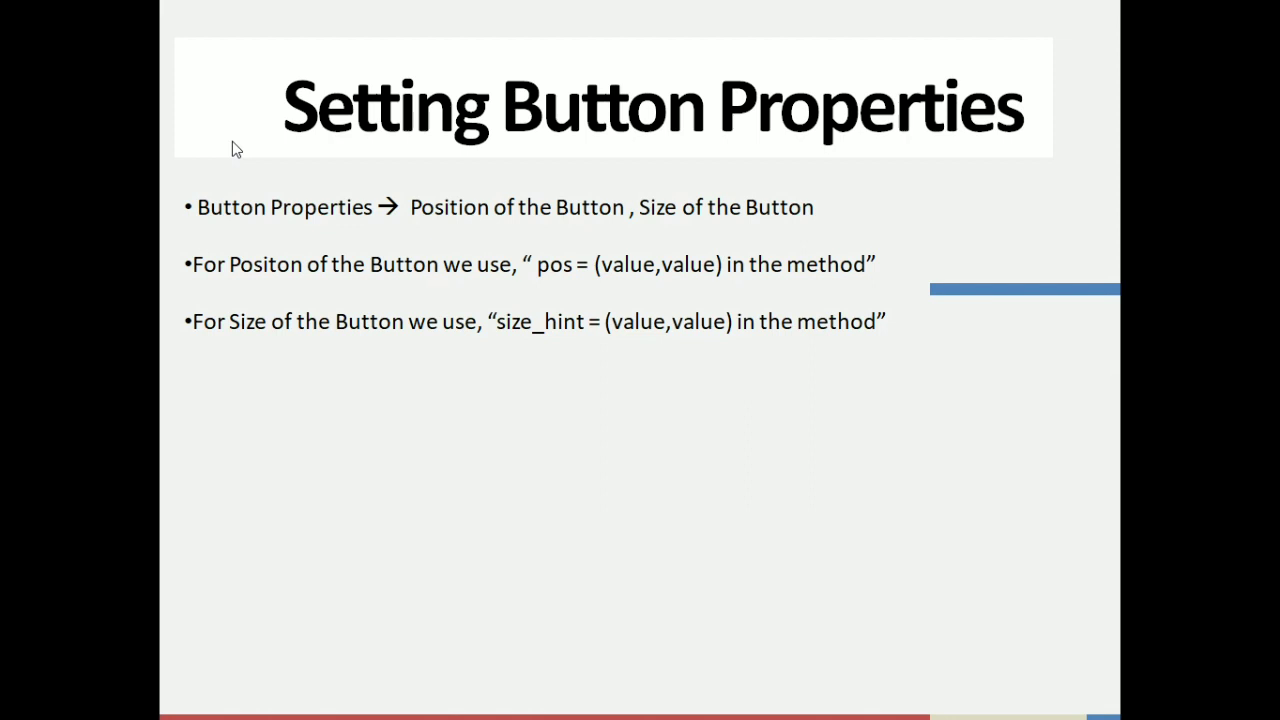
mouse_move(123, 166)
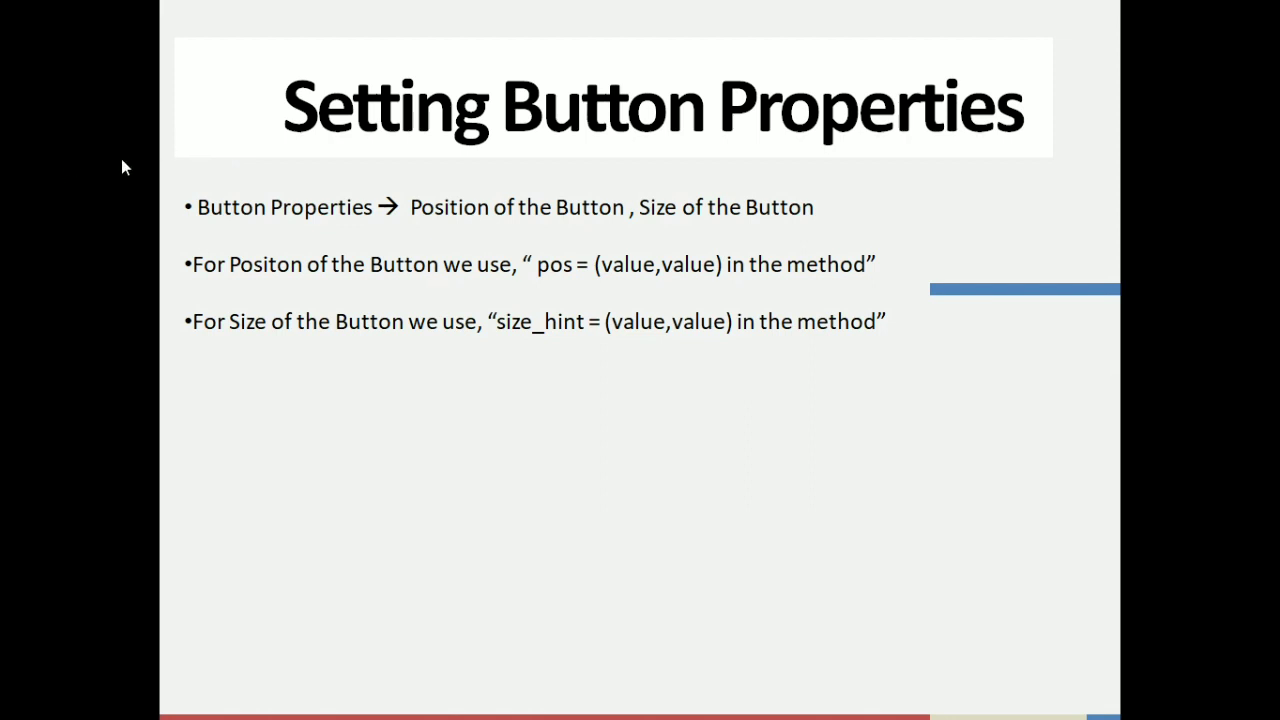
mouse_move(125, 150)
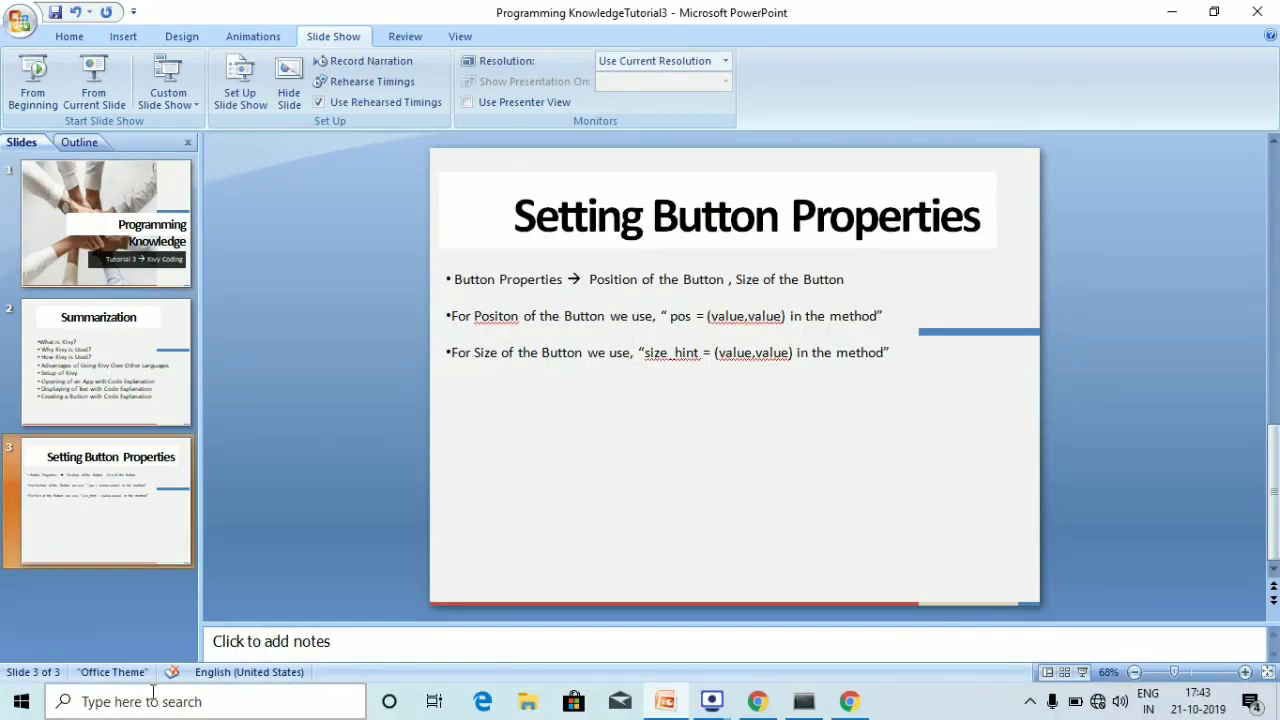
- Write the first import line: 'from kivy.app import App'
left_click(756, 700)
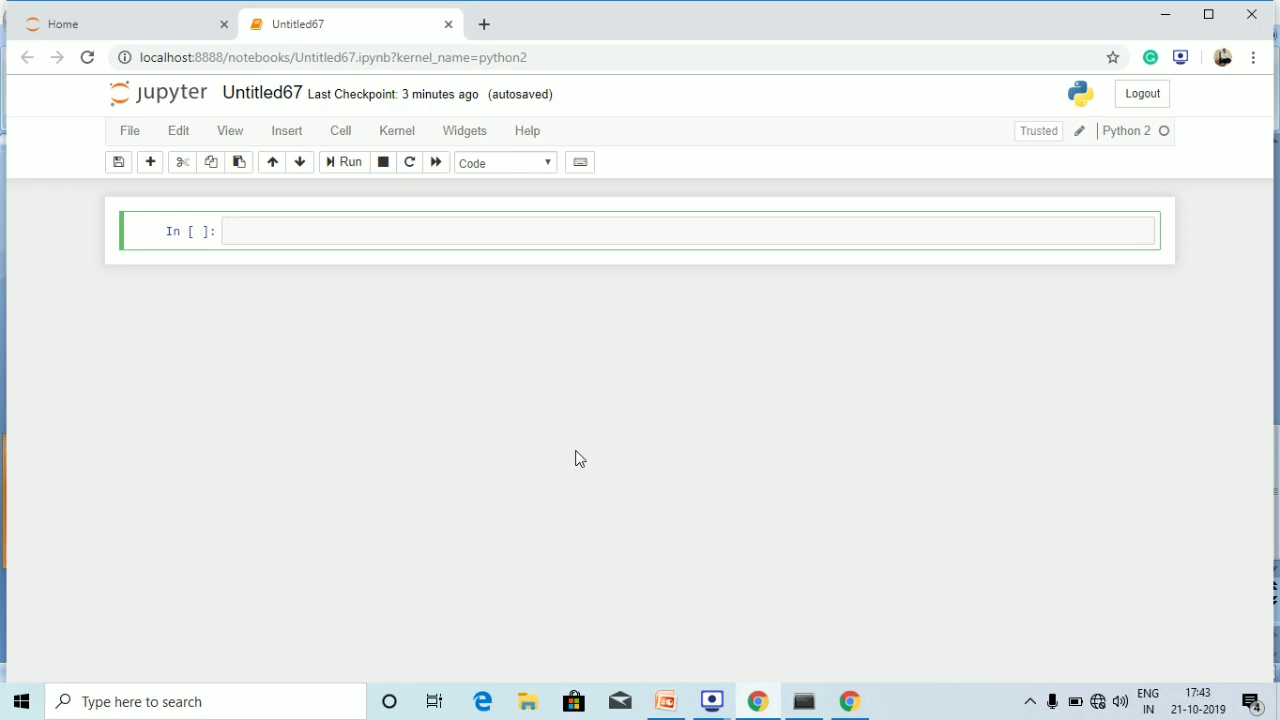
type("fro")
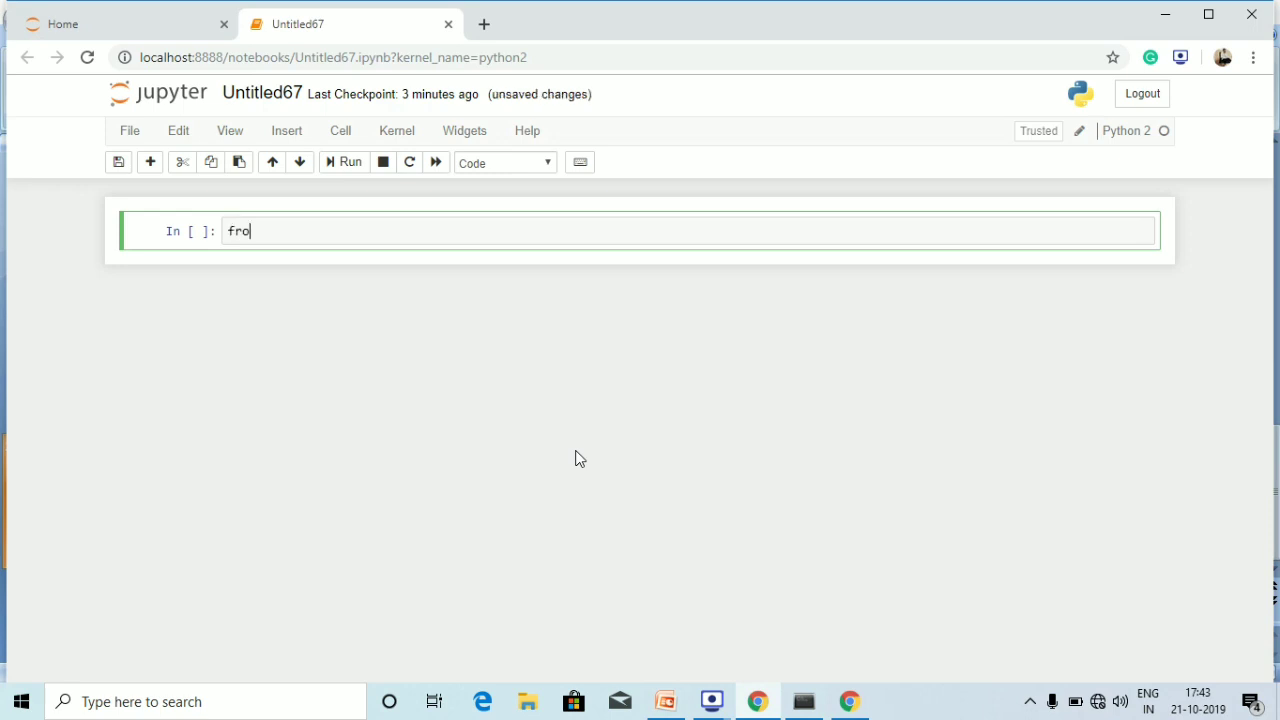
type("m kiv")
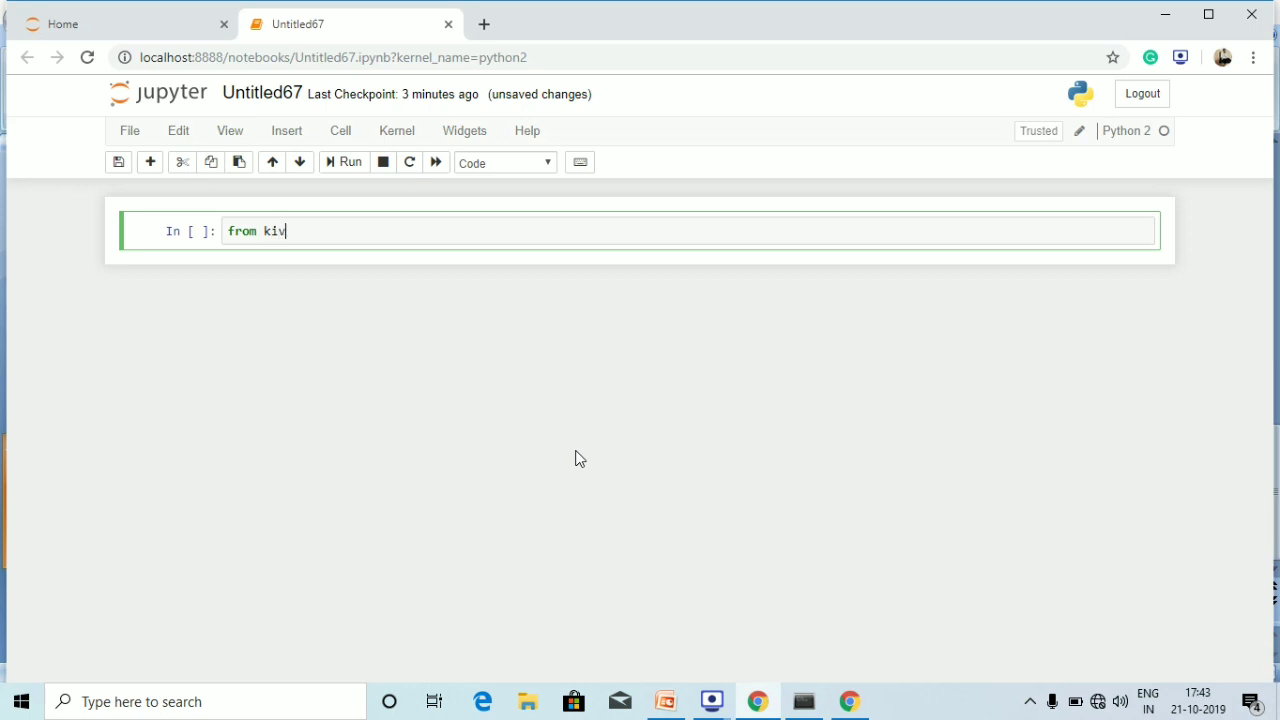
type("y.")
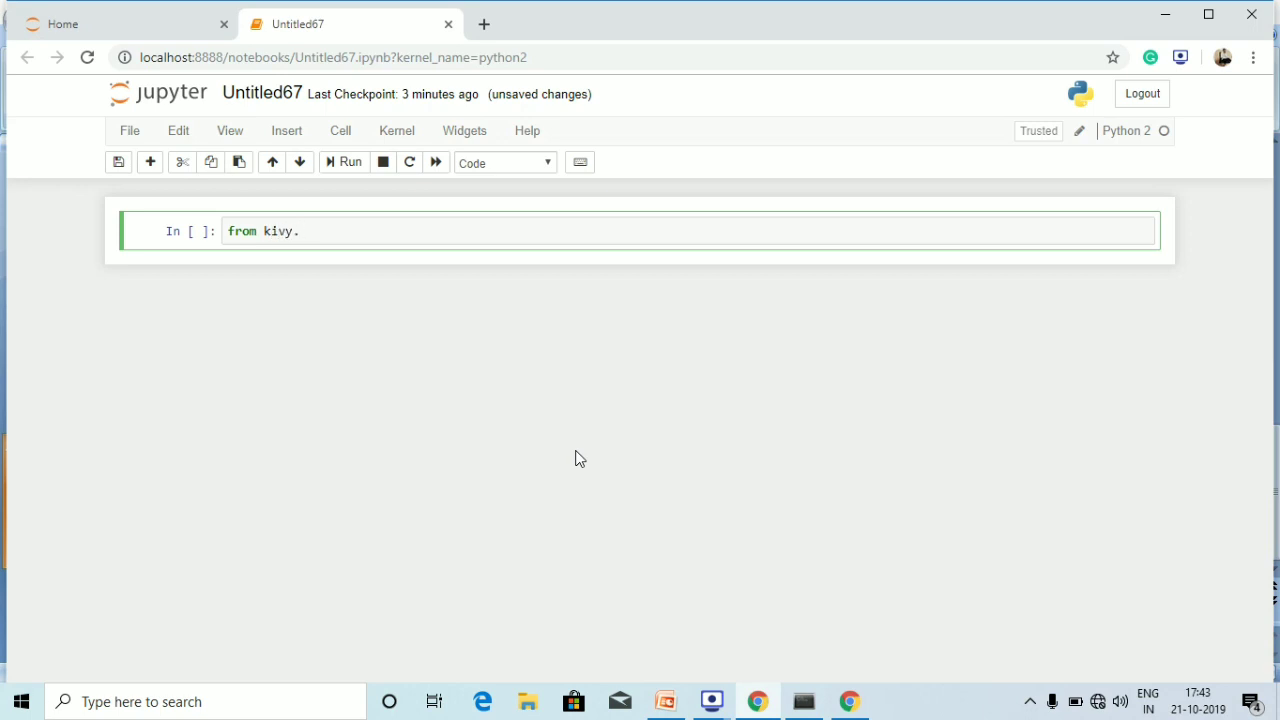
type("app")
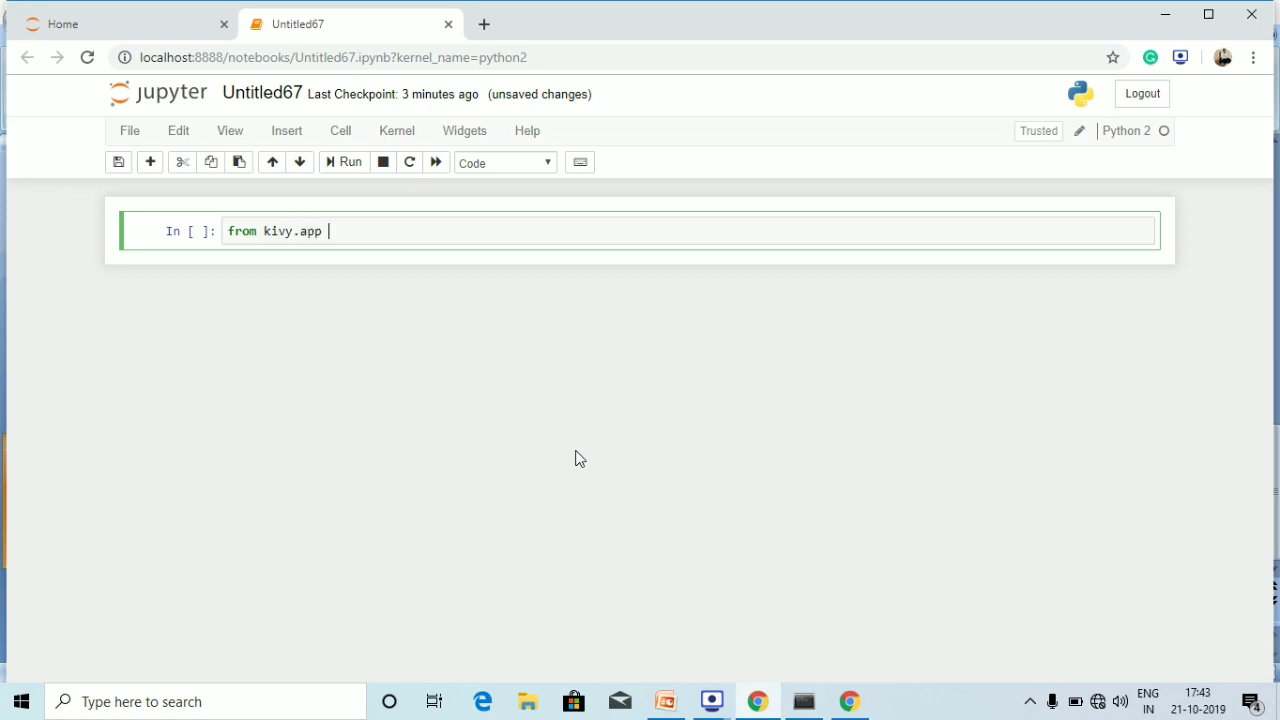
type("import")
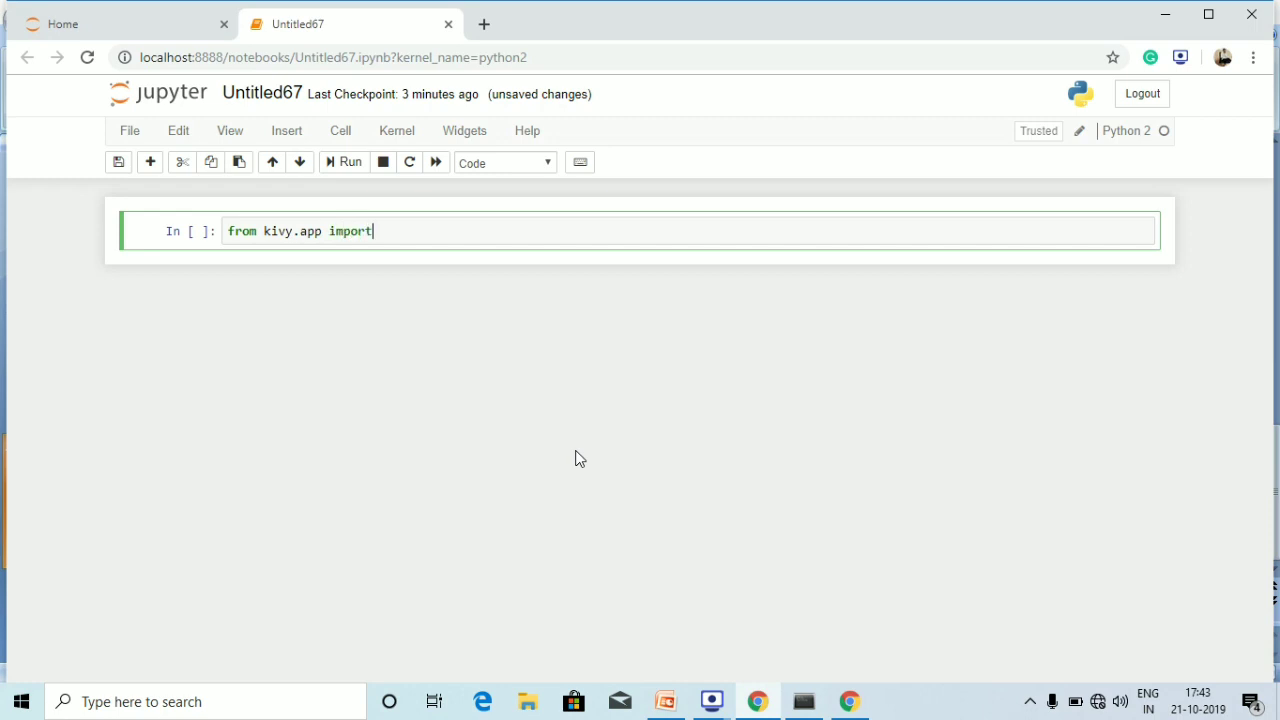
type("App")
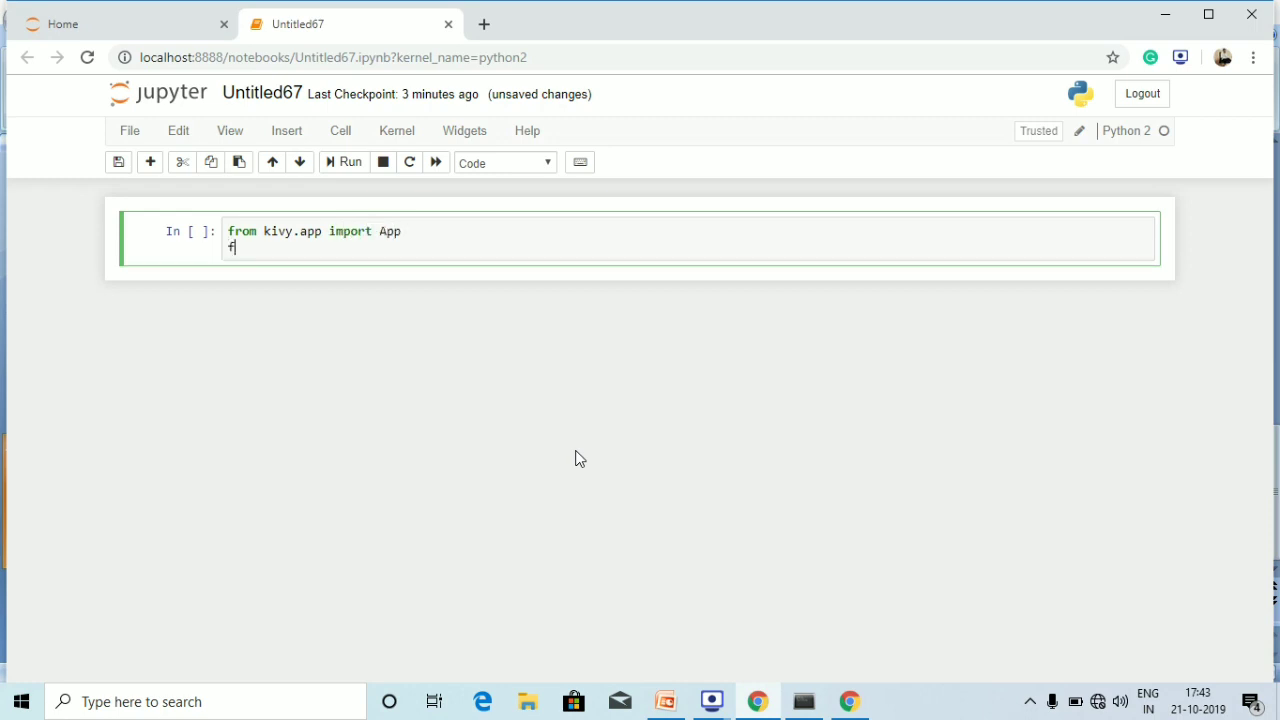
- Add the second import line: 'from kivy.uix.button import Button'
type("rom kivy")
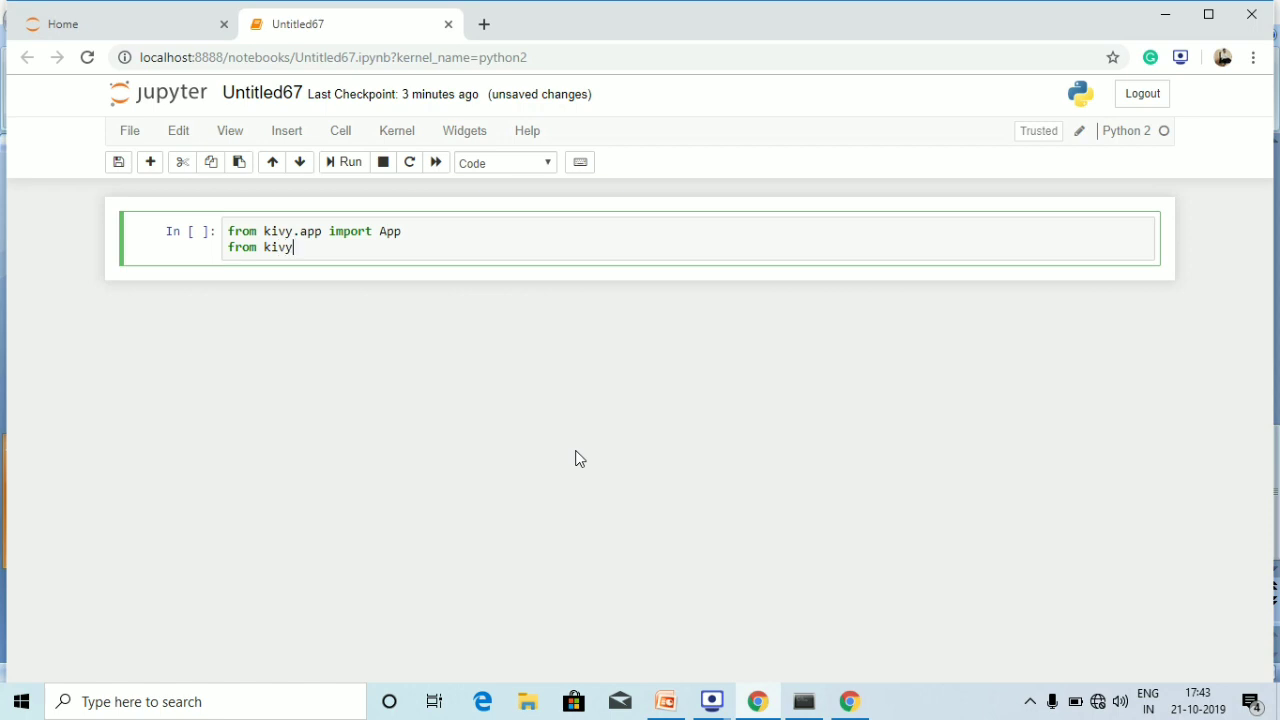
type(".uix.")
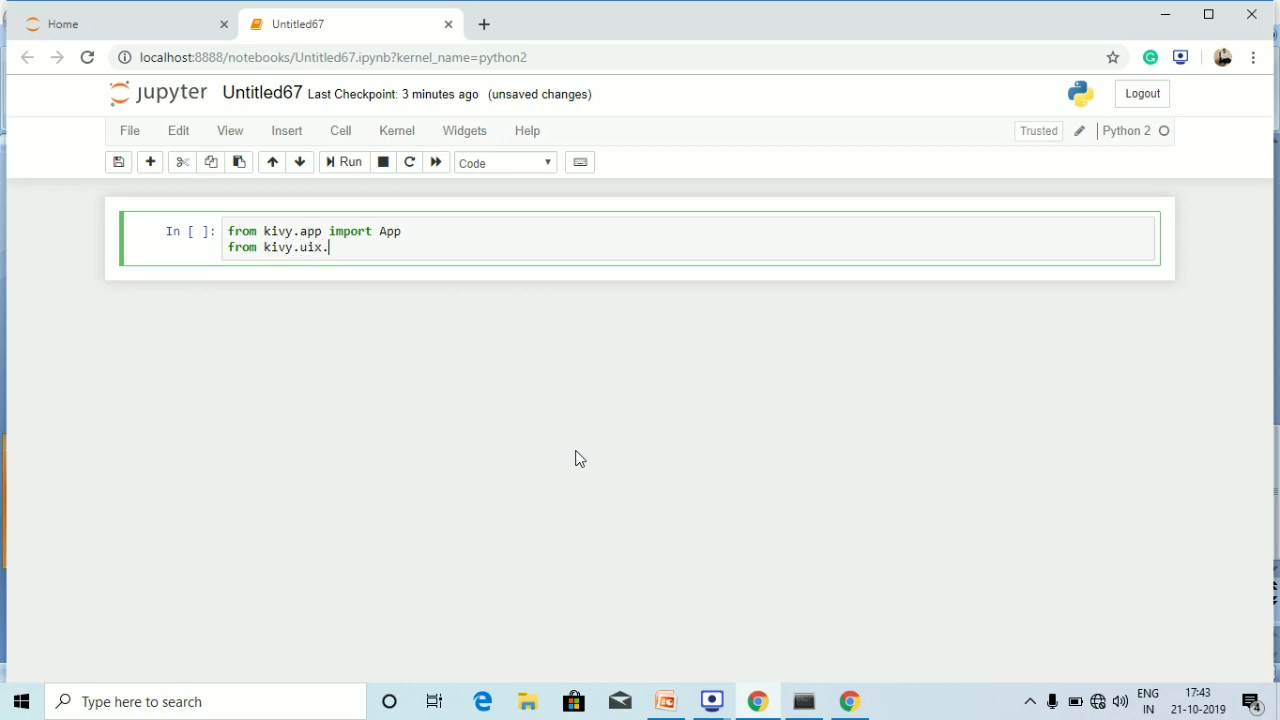
type("butt")
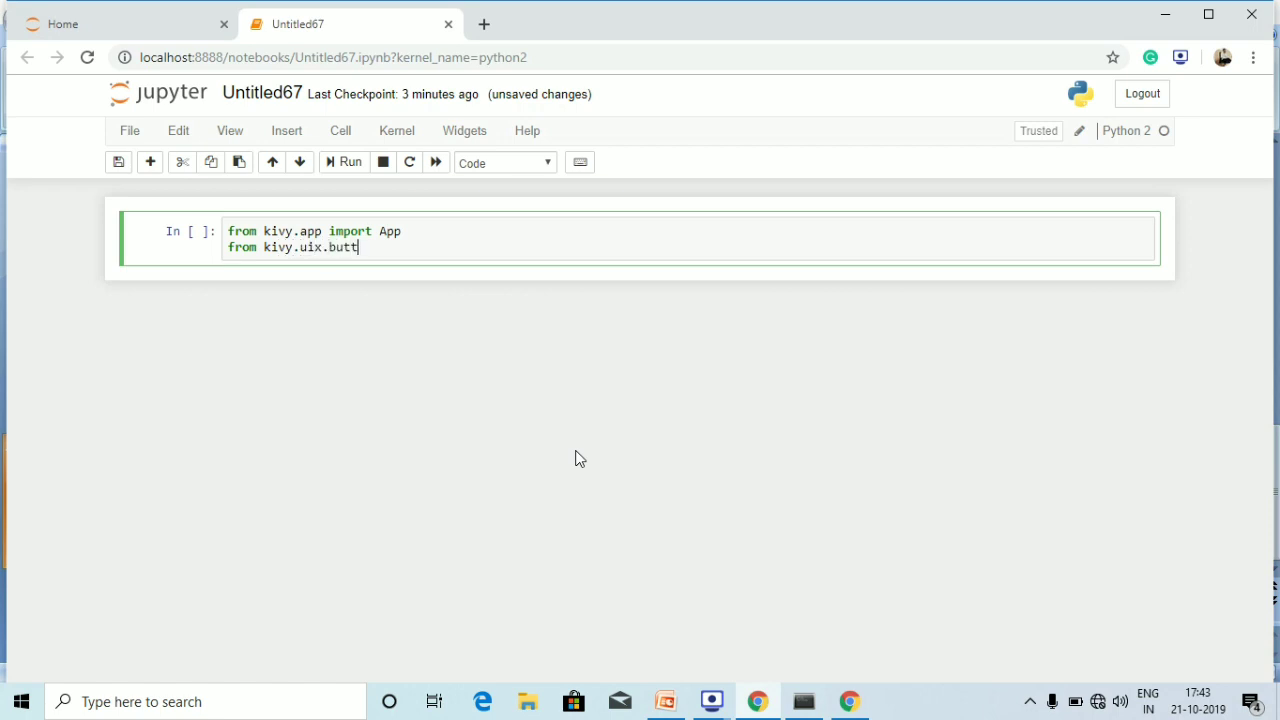
type("o")
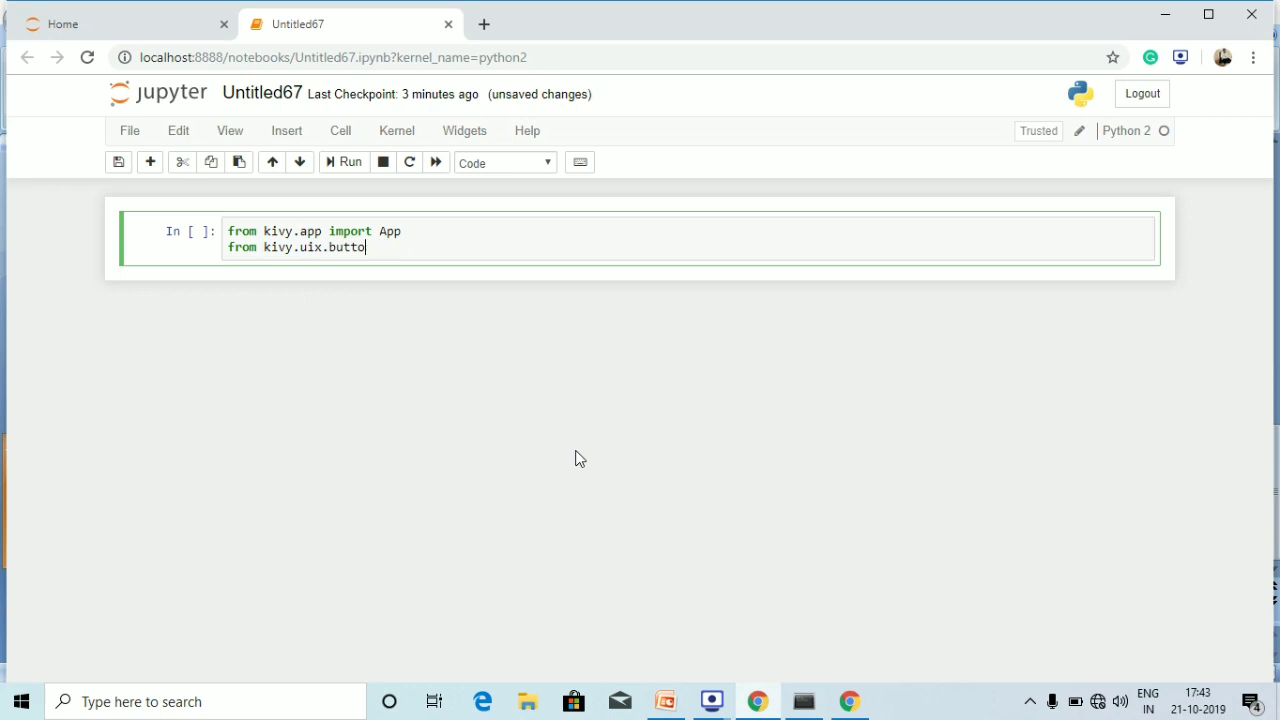
type("n import")
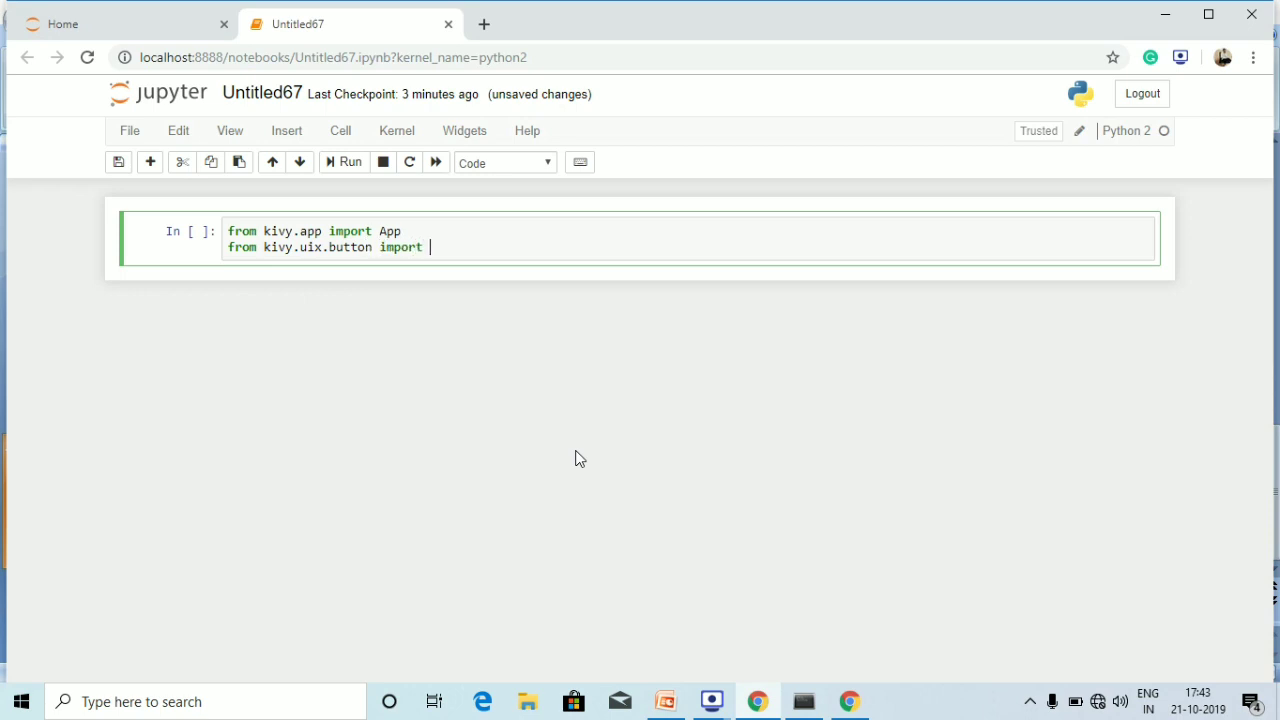
type("Button")
type("class Butto")
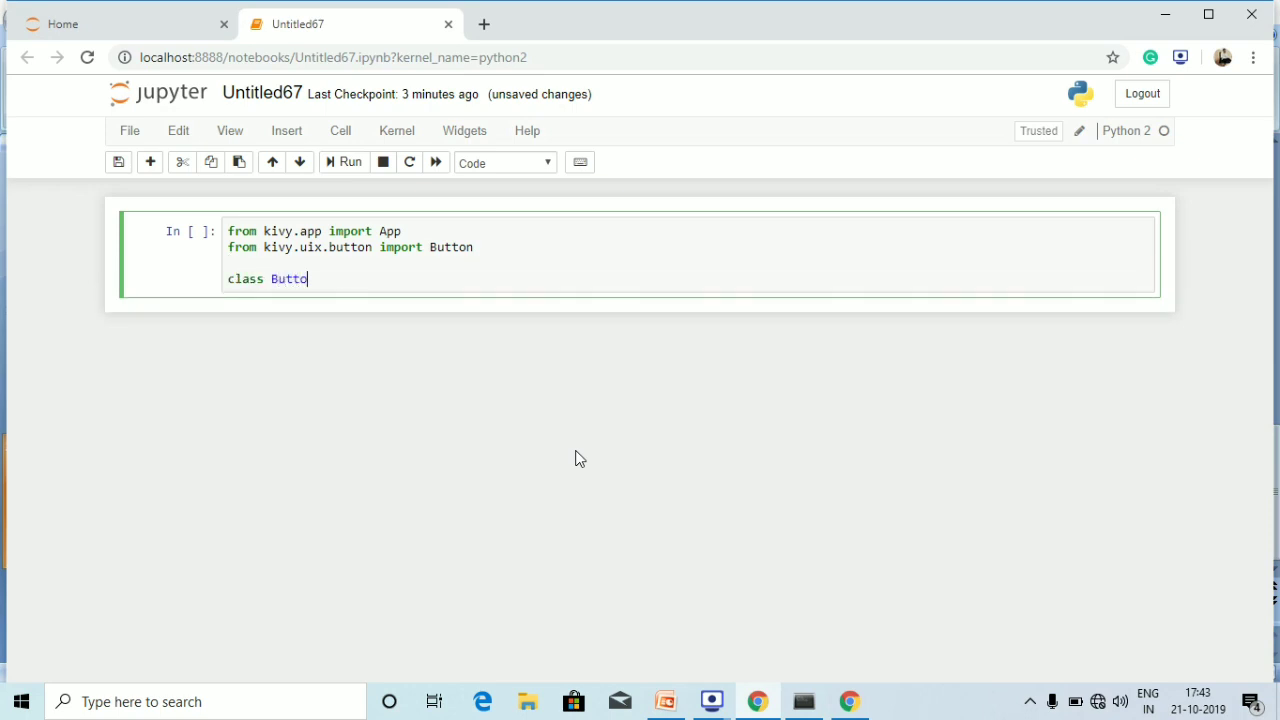
- Write 'class ButtonApp(App):' with a 'def build(self):' method header
type("nApp")
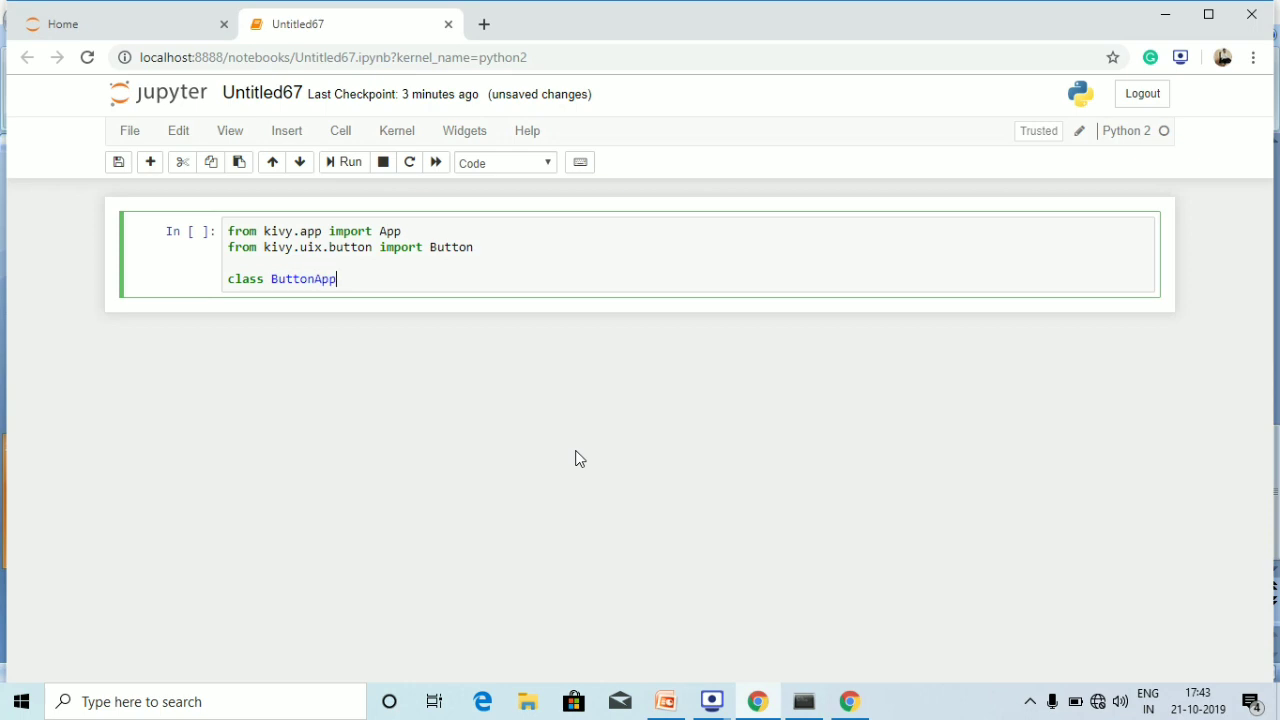
type("(A)")
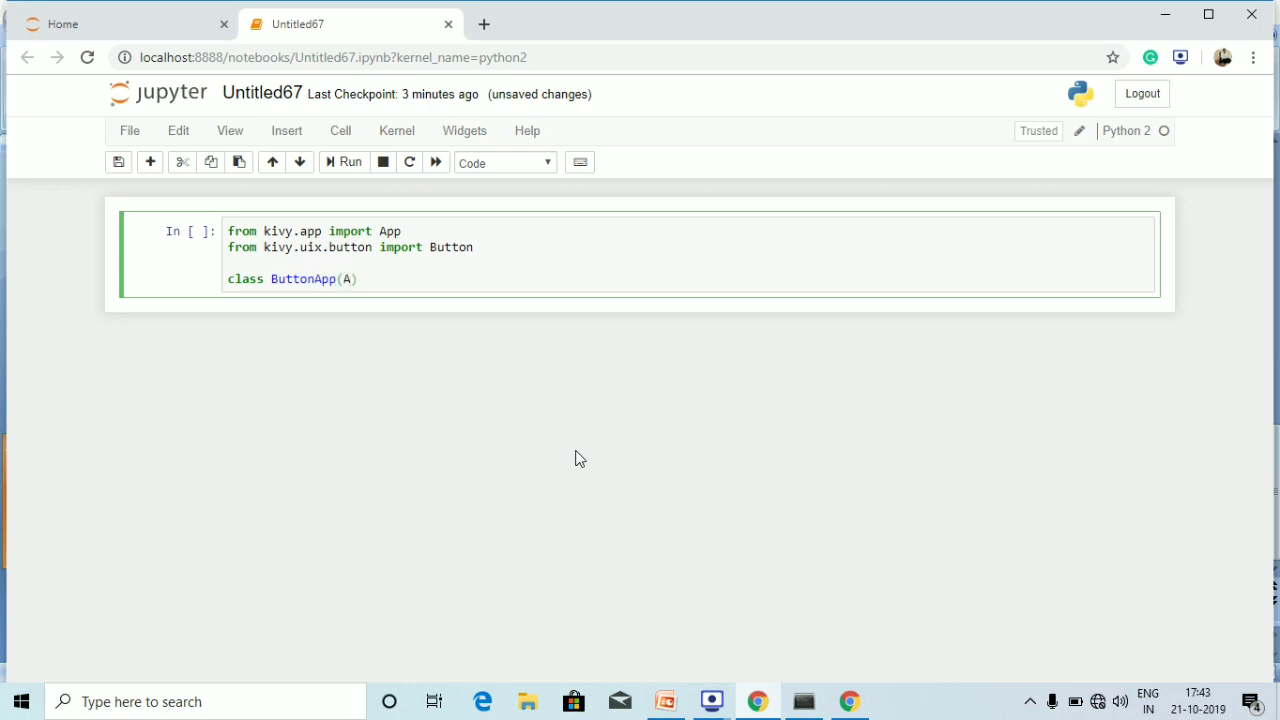
type("pp")
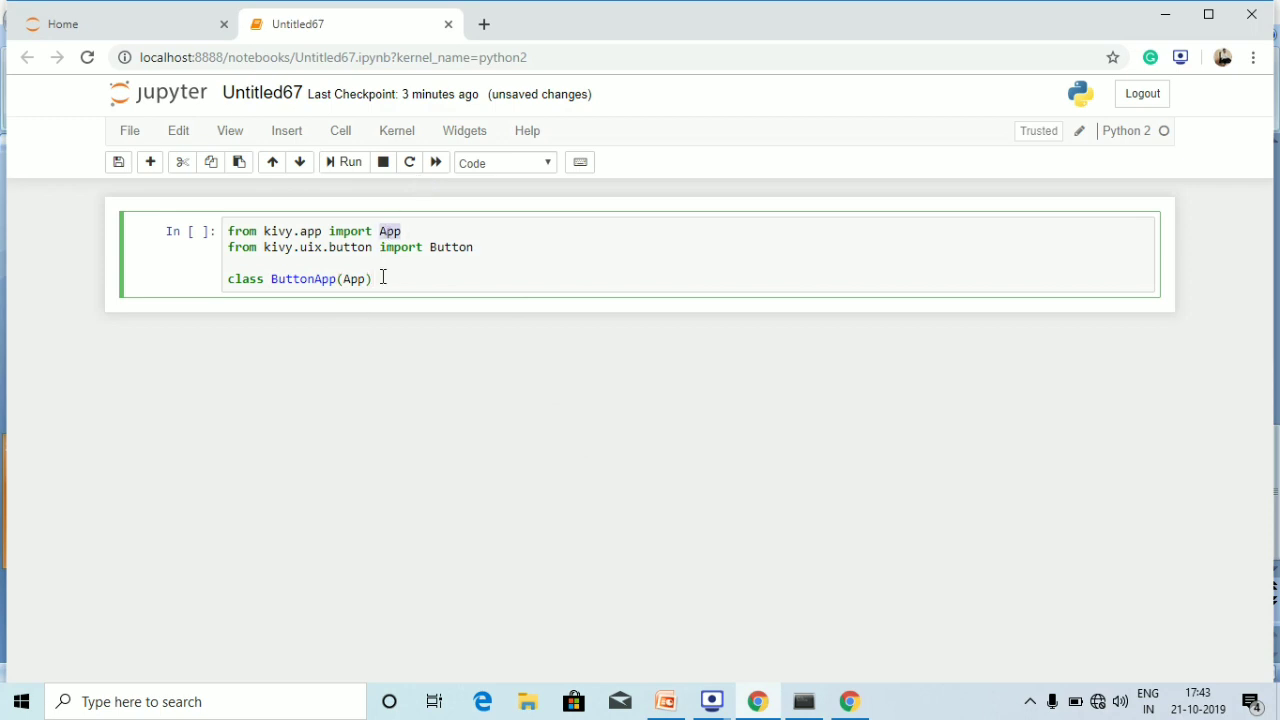
type(":")
type("defr")
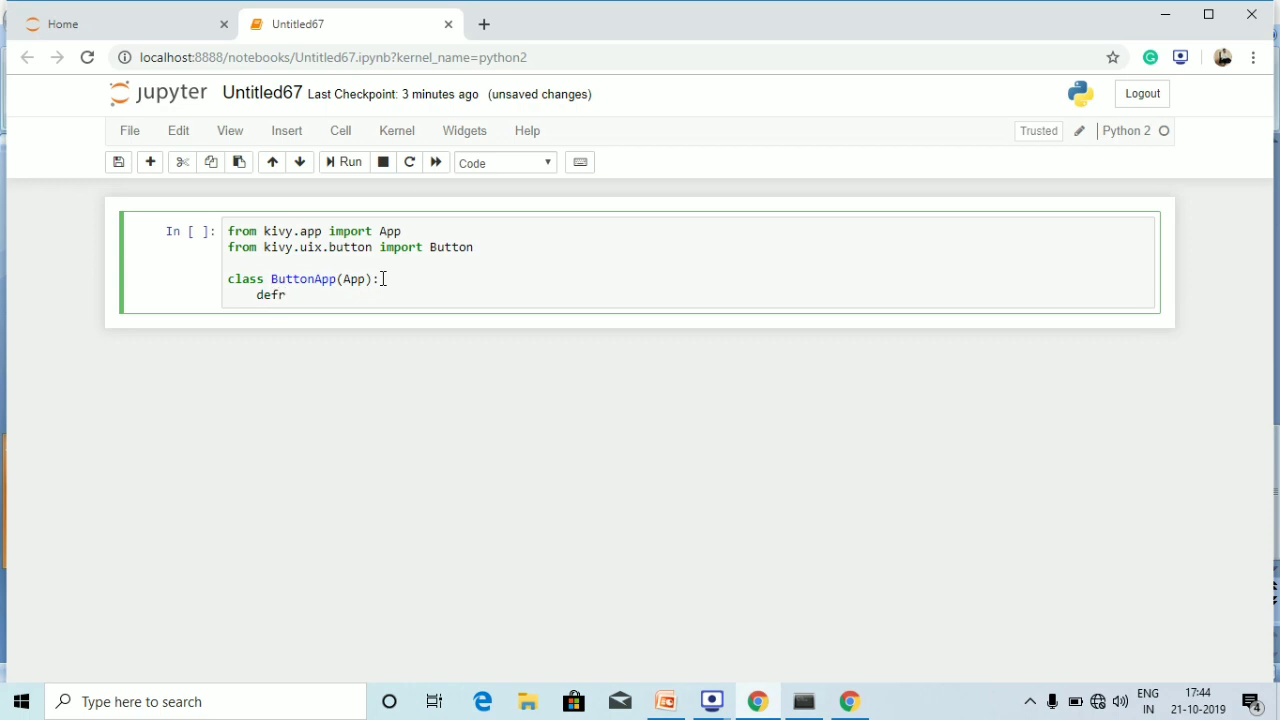
type("buil")
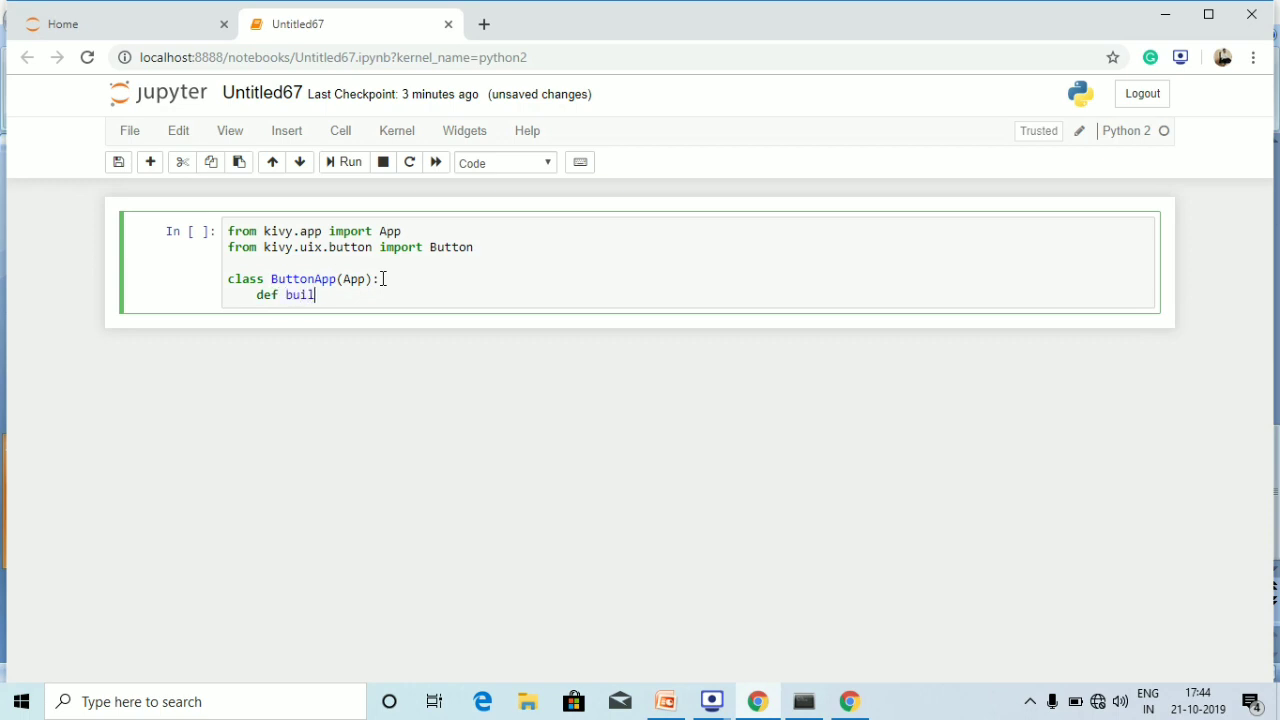
type("d(self)")
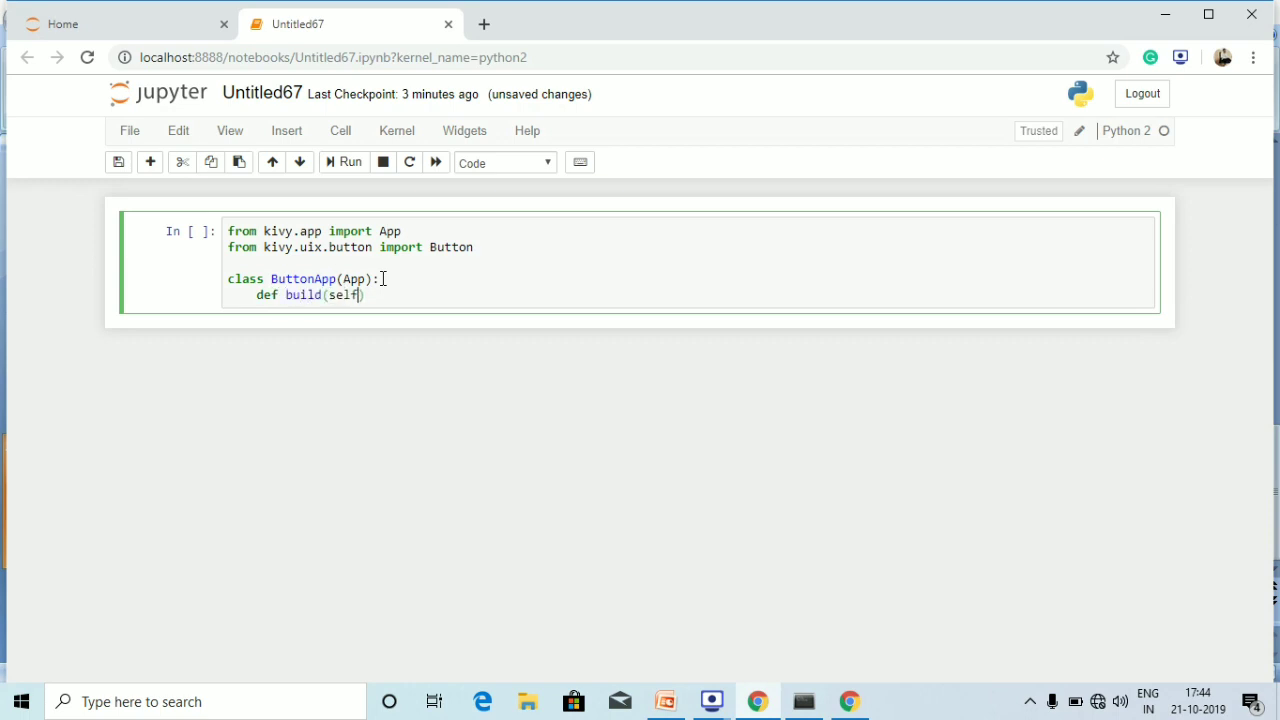
type(":")
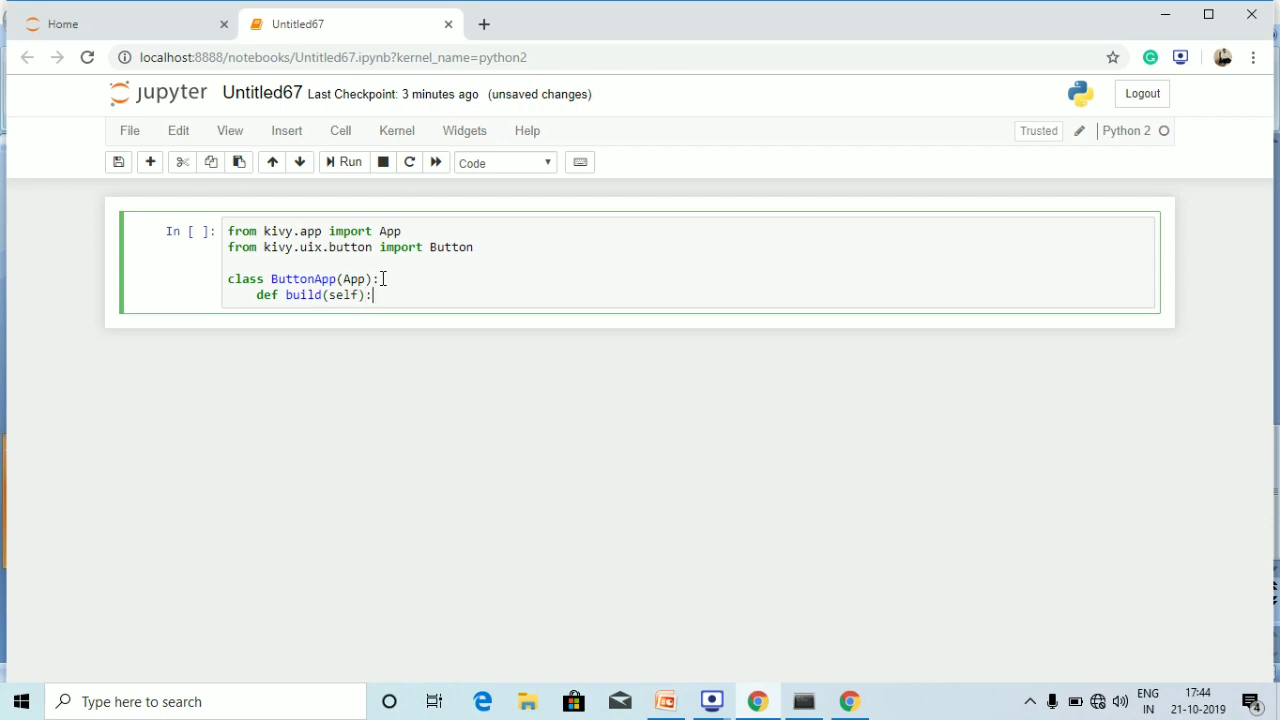
key("Enter")
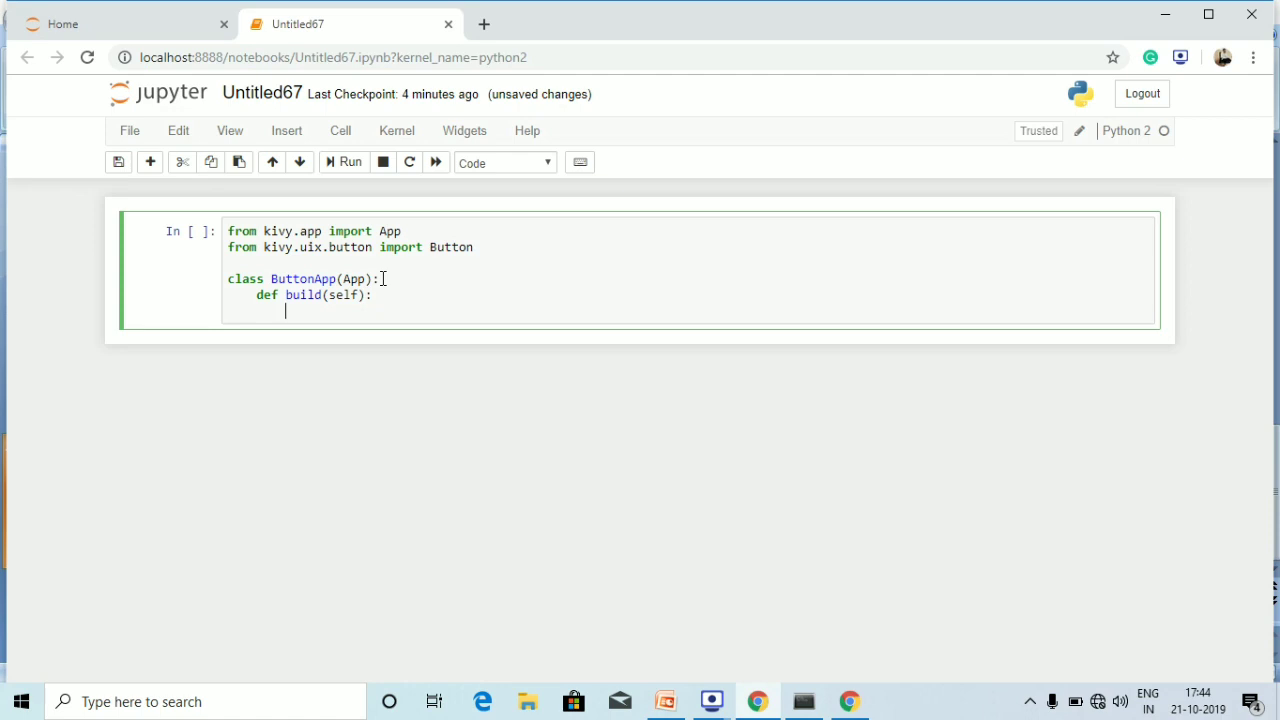
- Start 'btn = Button(text="Push Me"' inside the build method
type("btn")
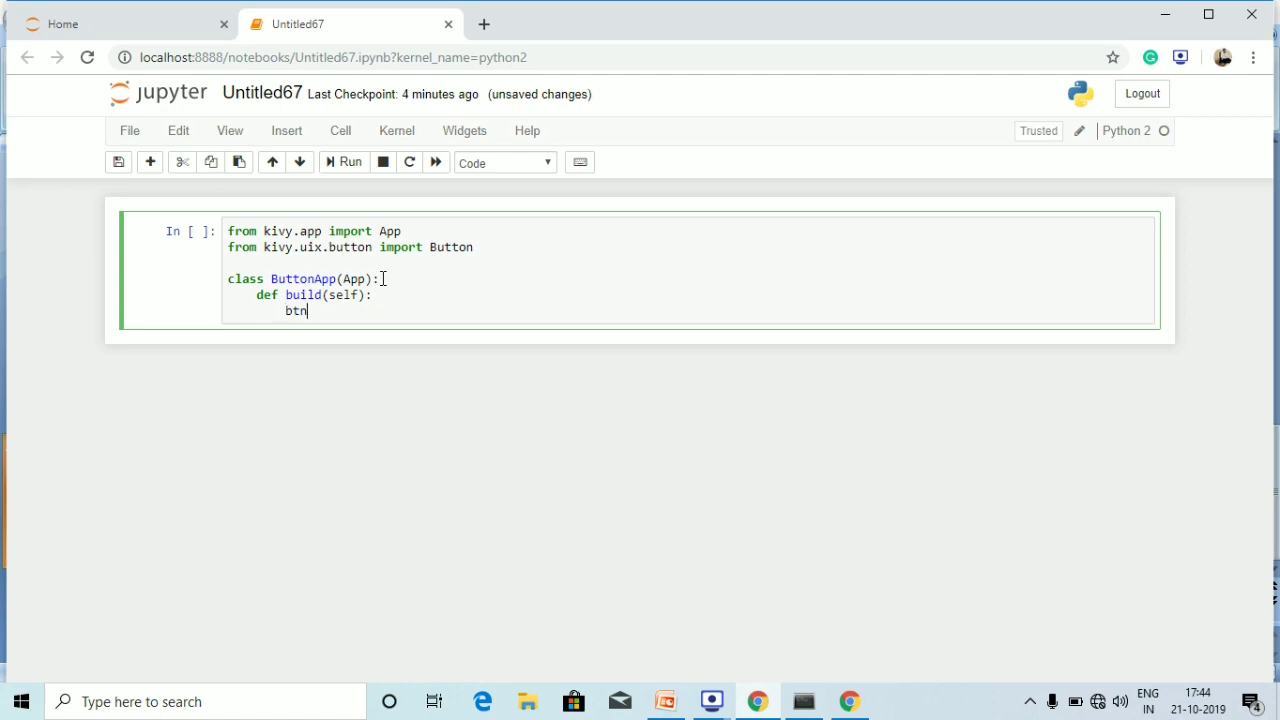
type("=")
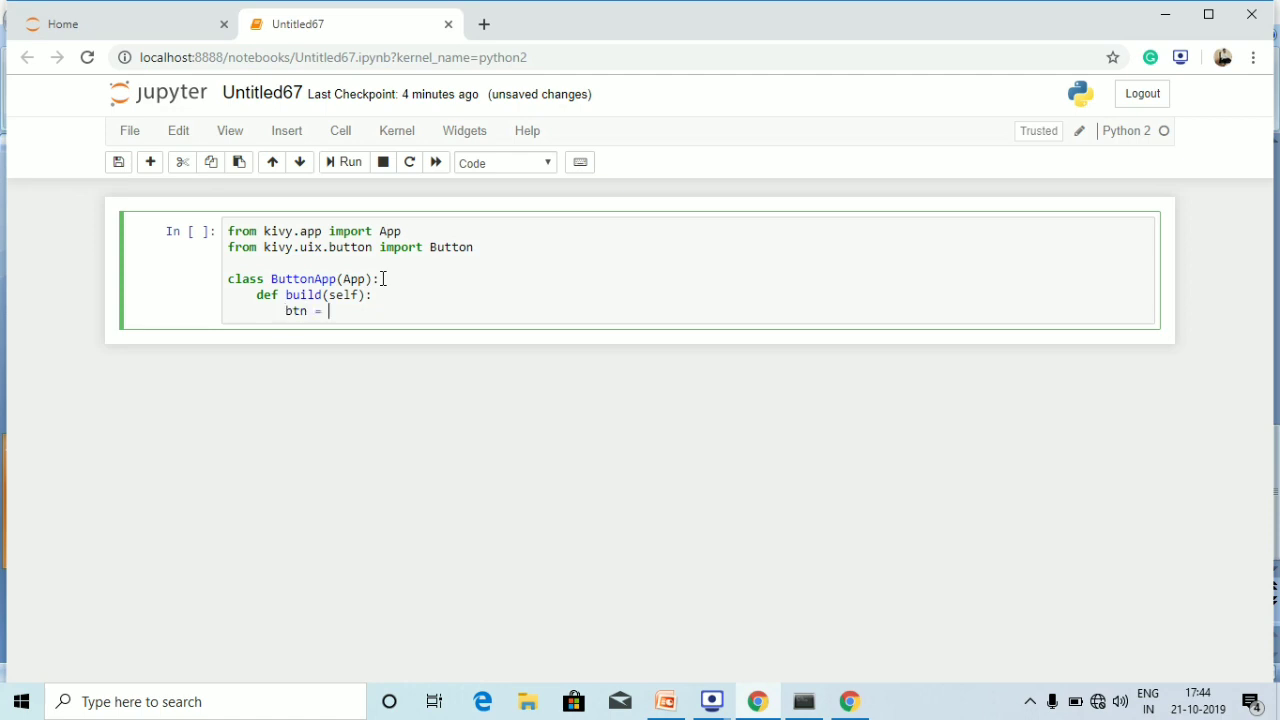
type("Butt")
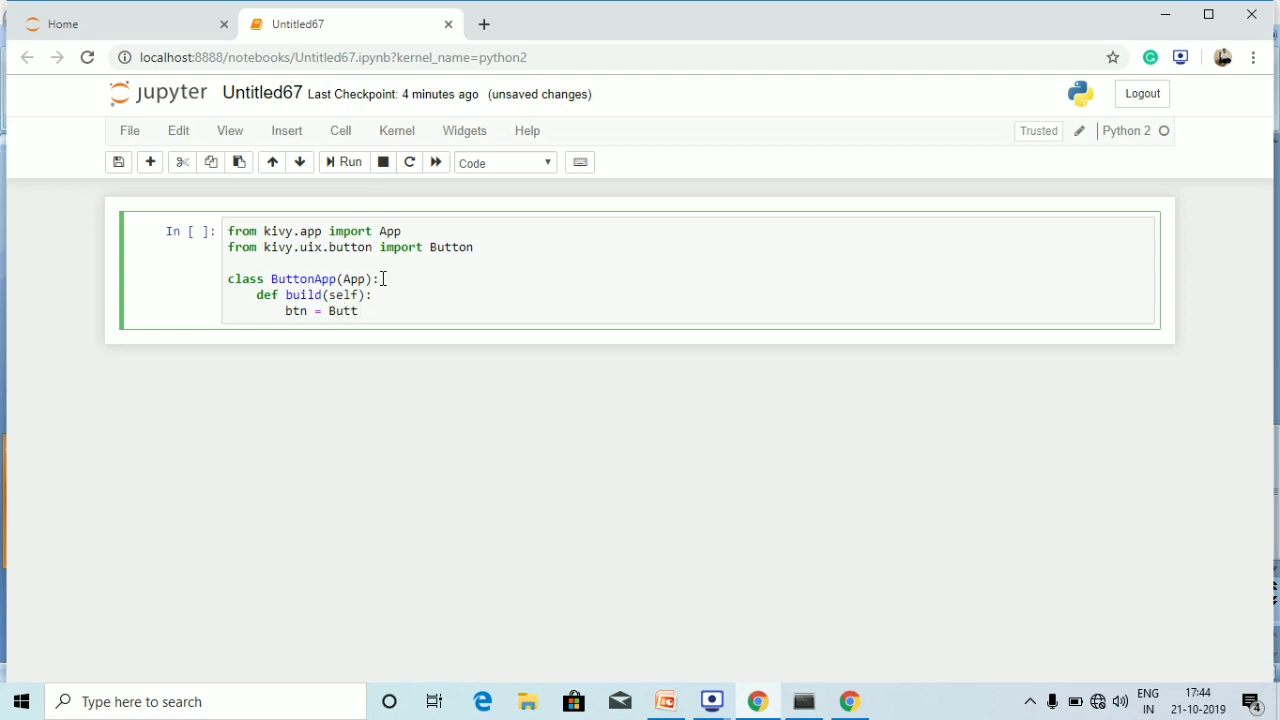
type("on")
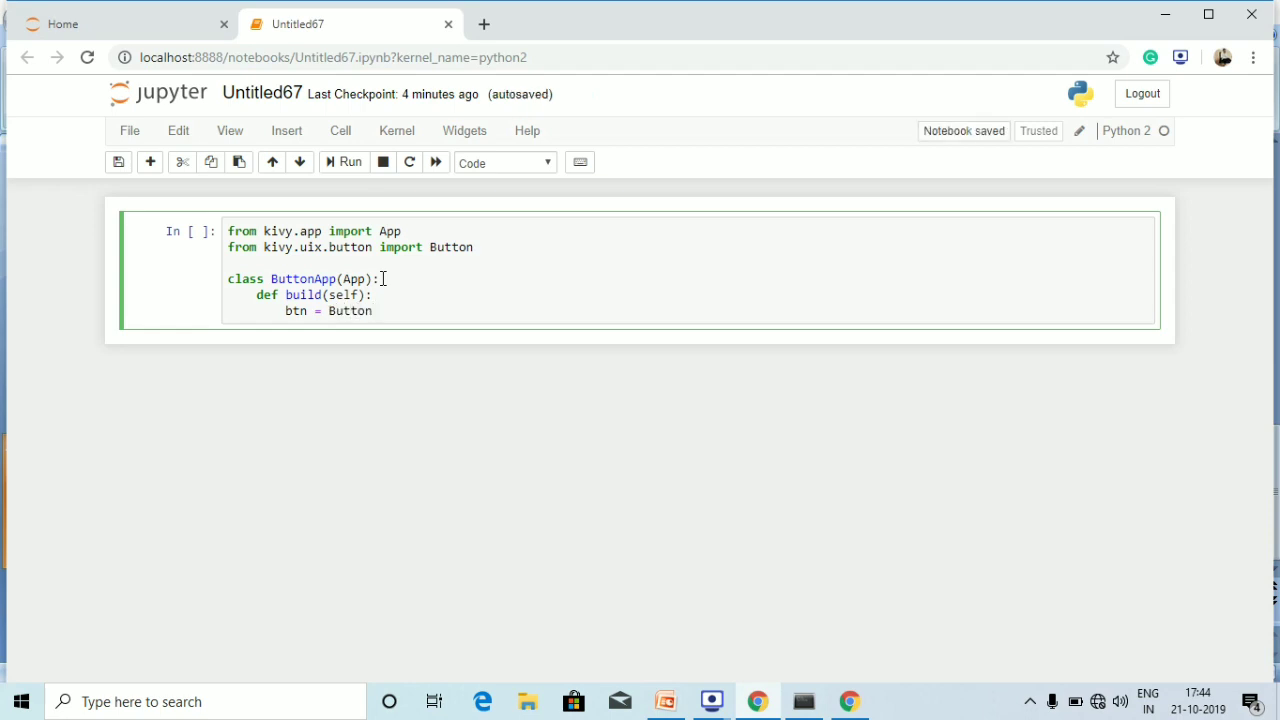
type("(text)")
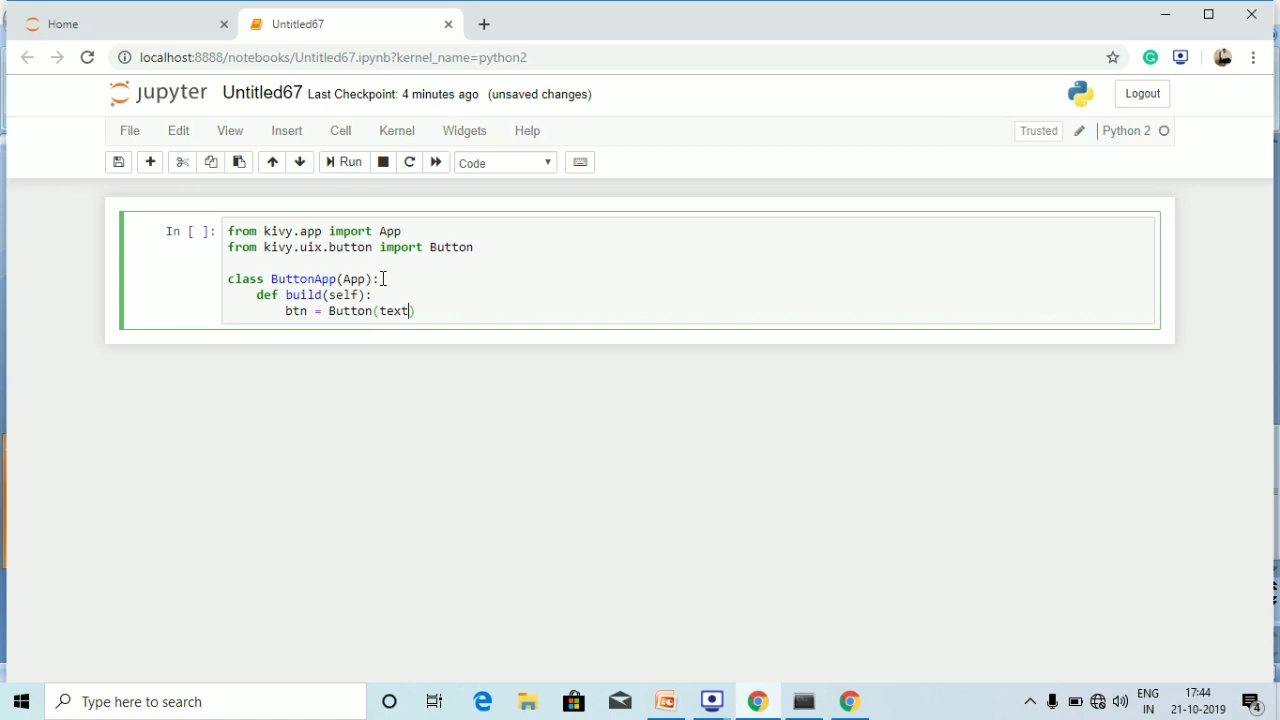
type("=")
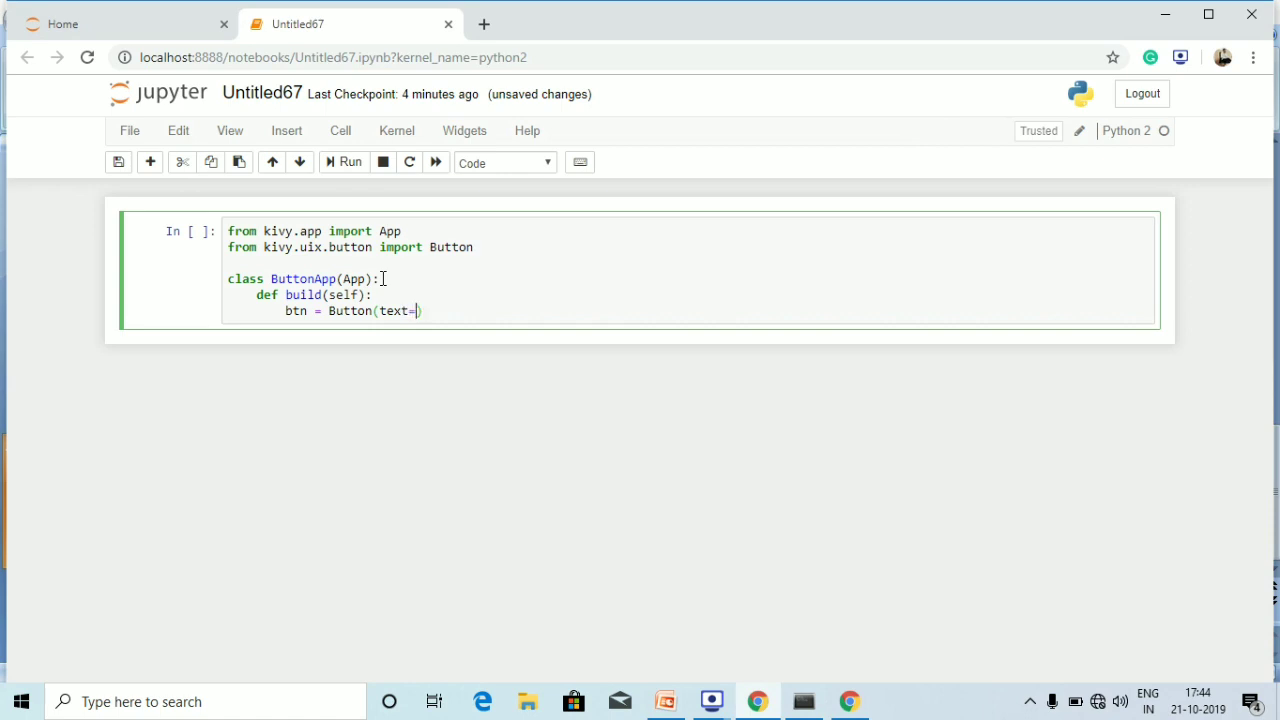
type("\"Push\"")
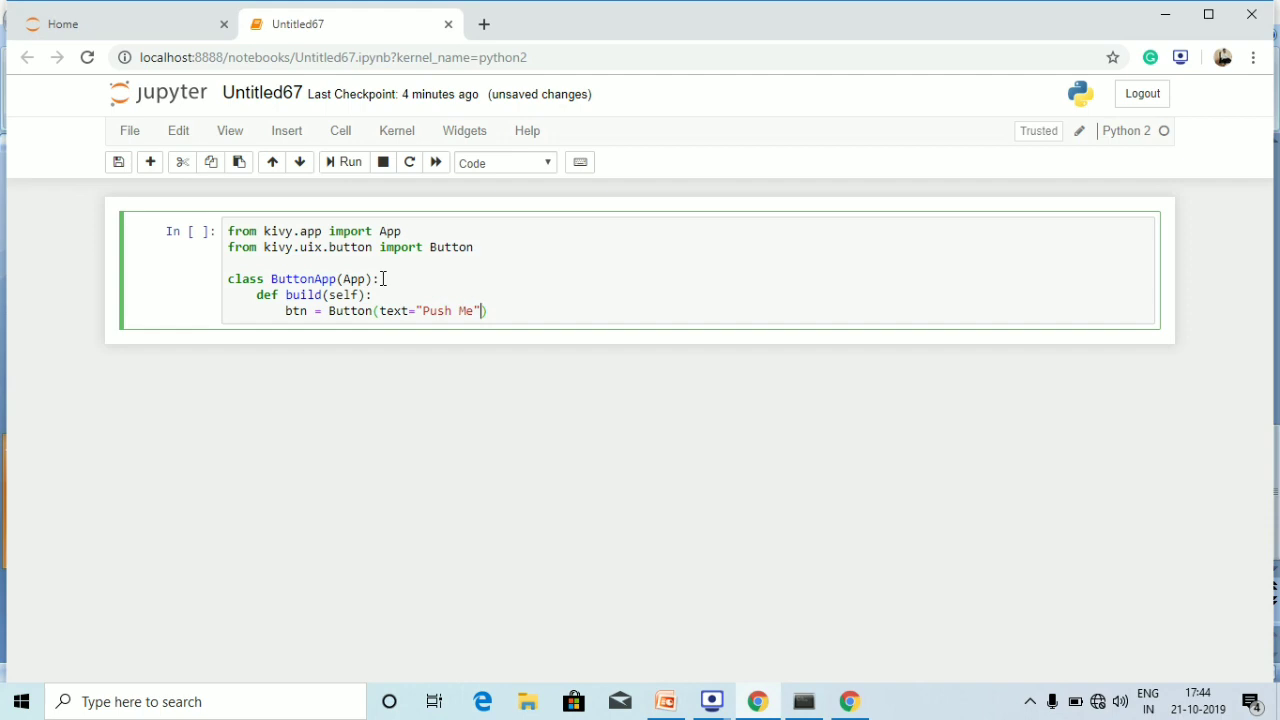
- Add size_hint=(.2,.2) and pos=(300,250) to the Button call
type(",")
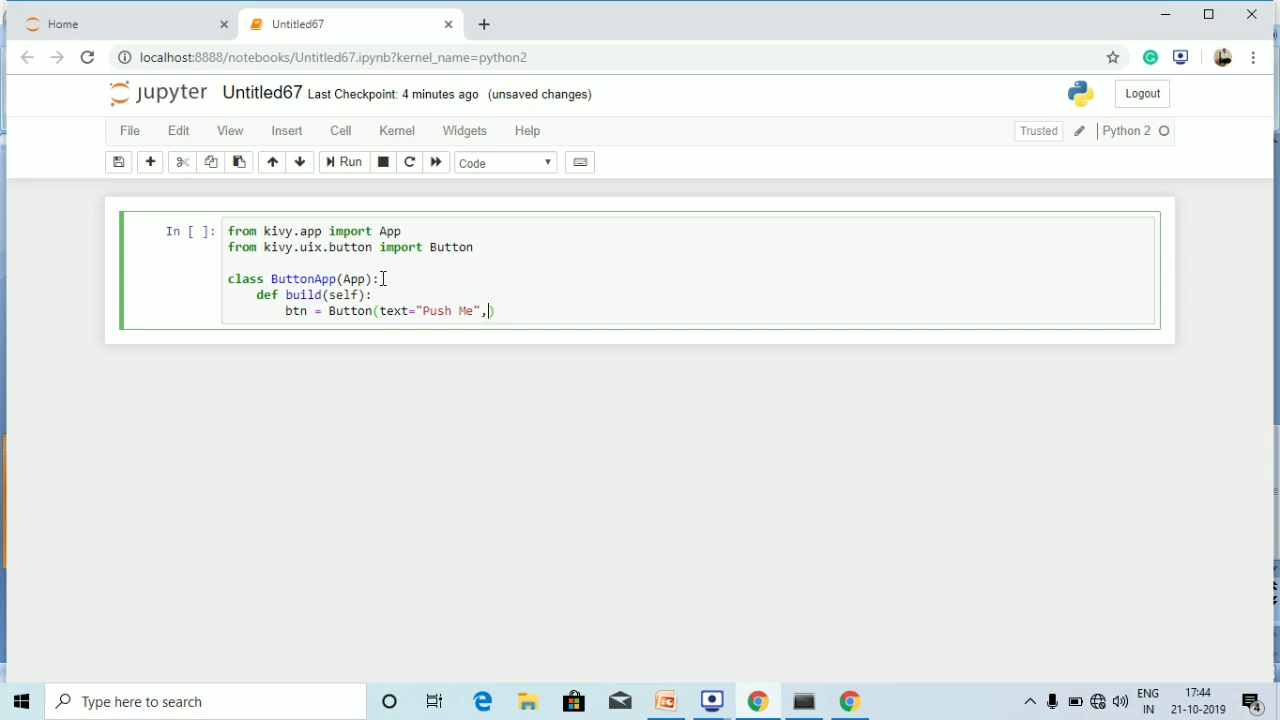
type("size")
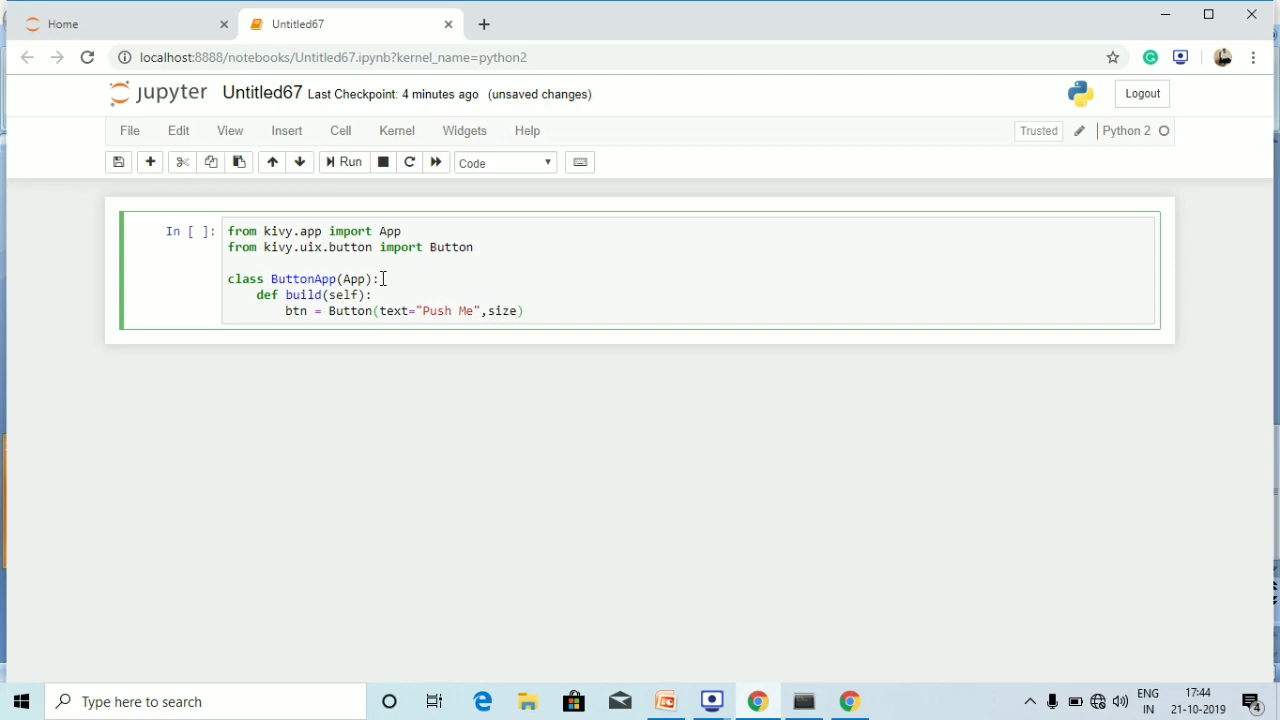
type("_hint")
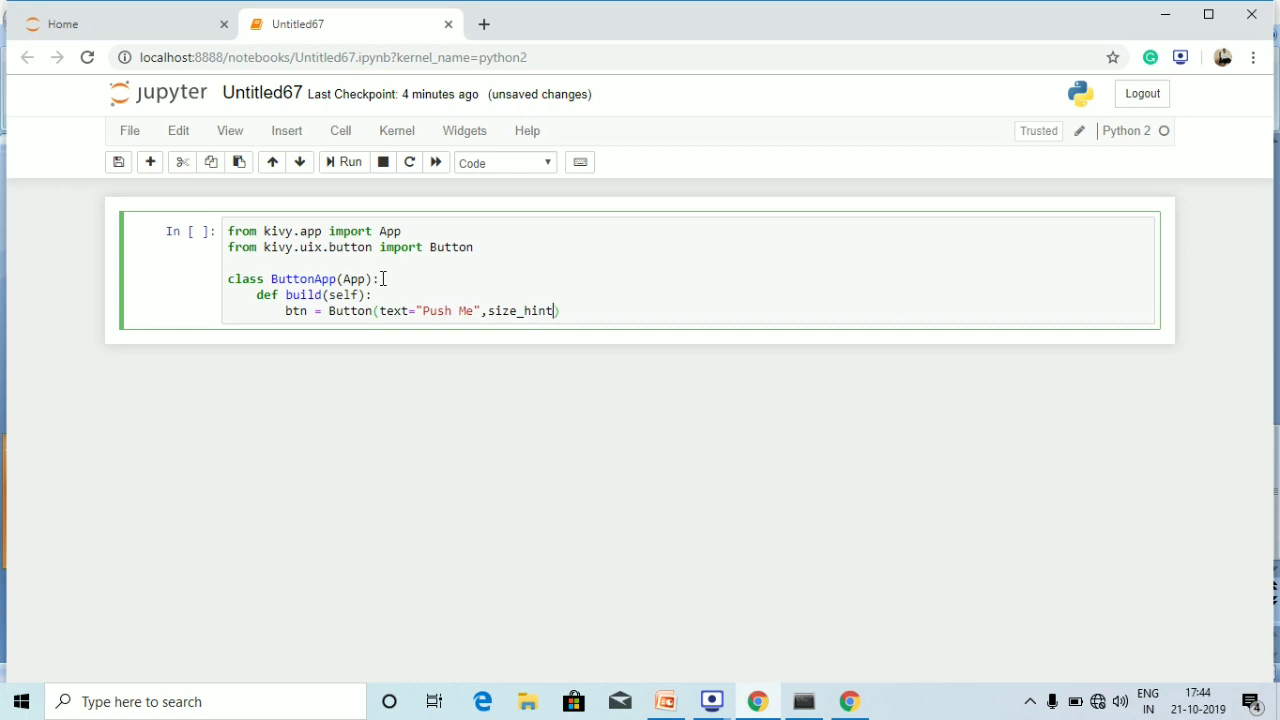
type("()")
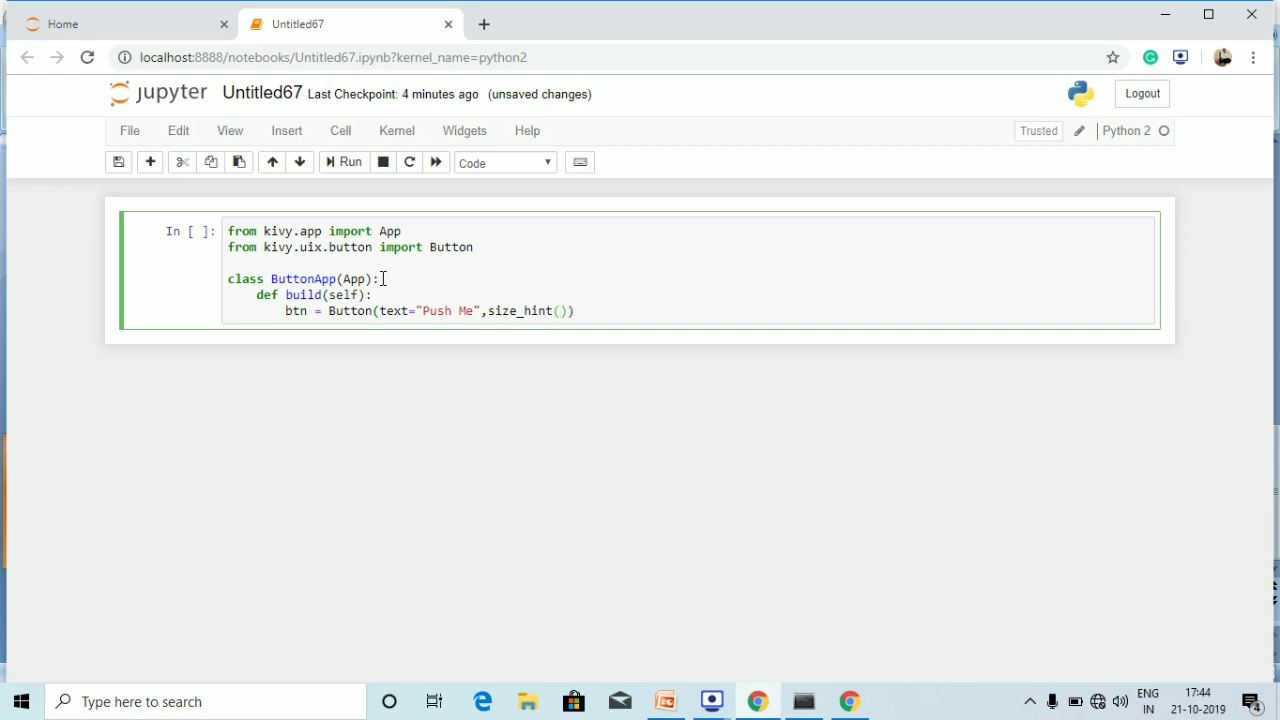
type("=")
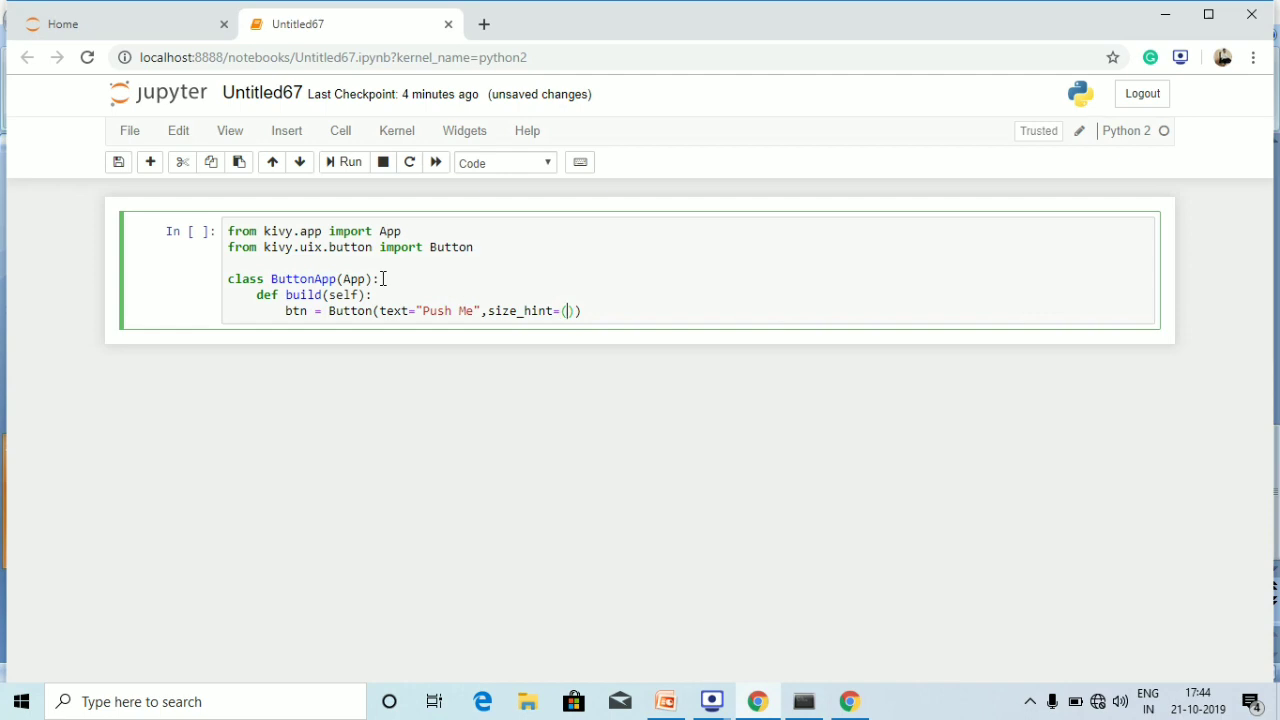
type(".2")
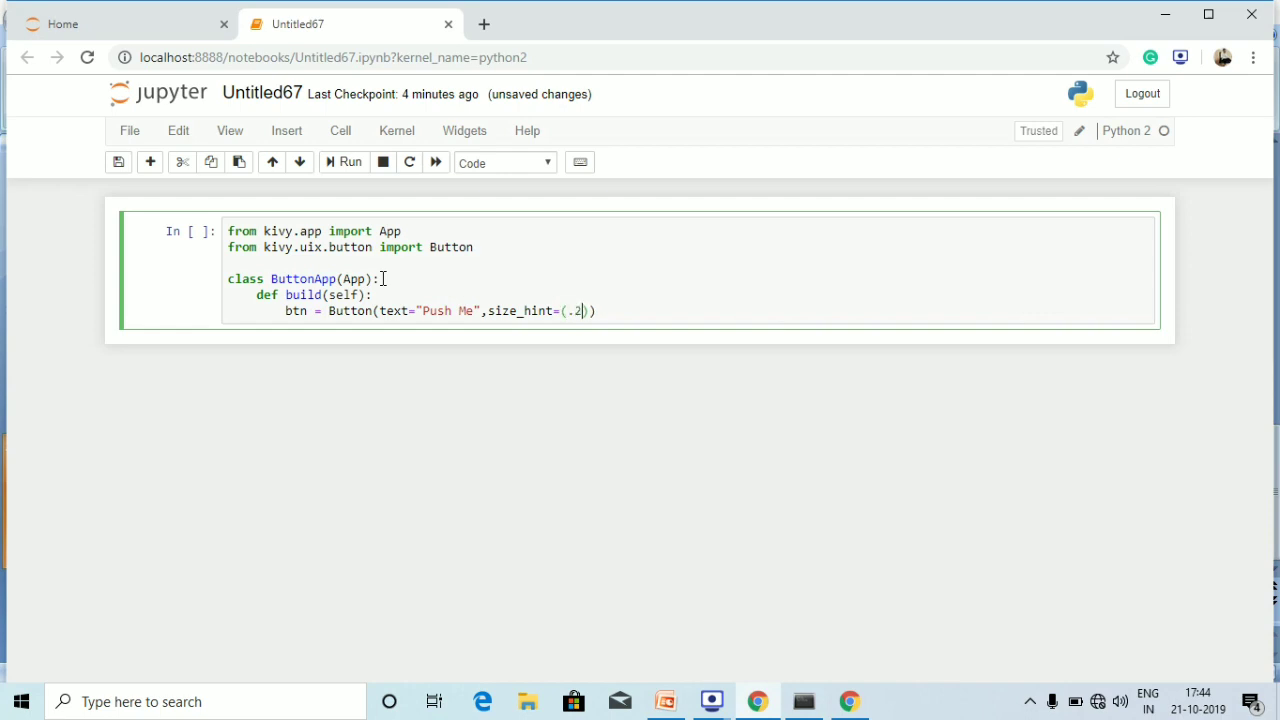
type(",.2")
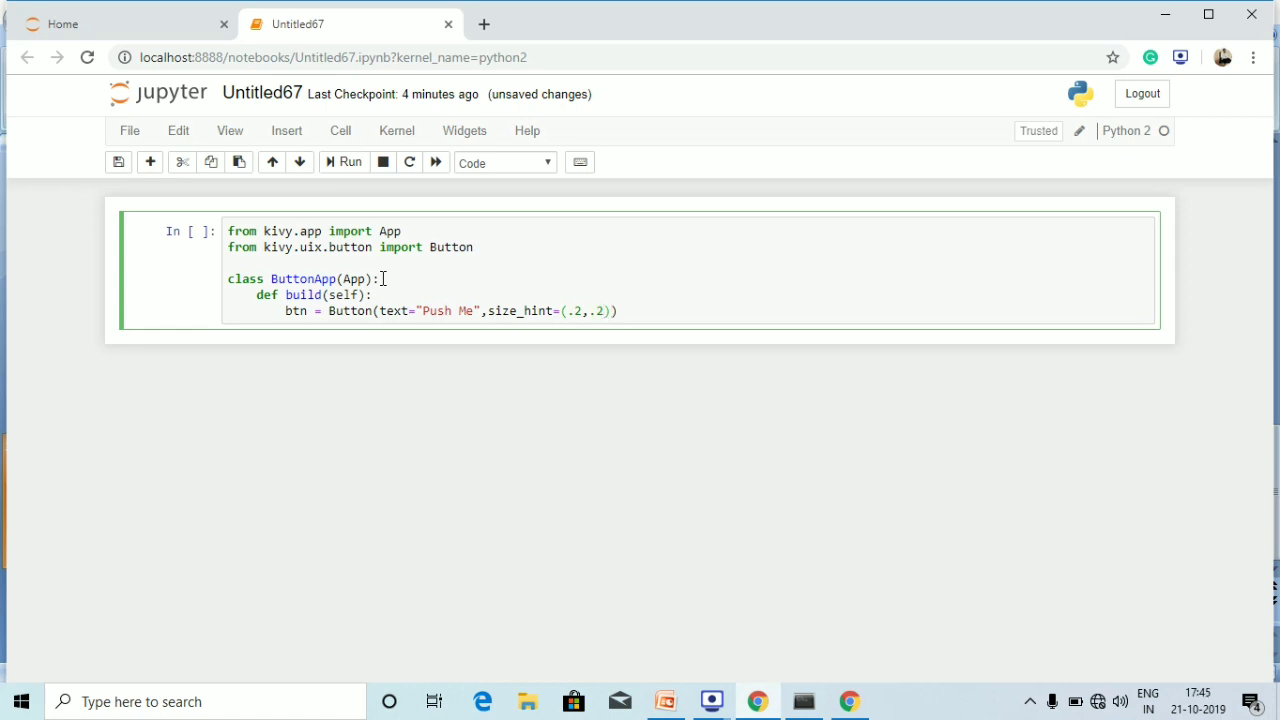
type(",pos")
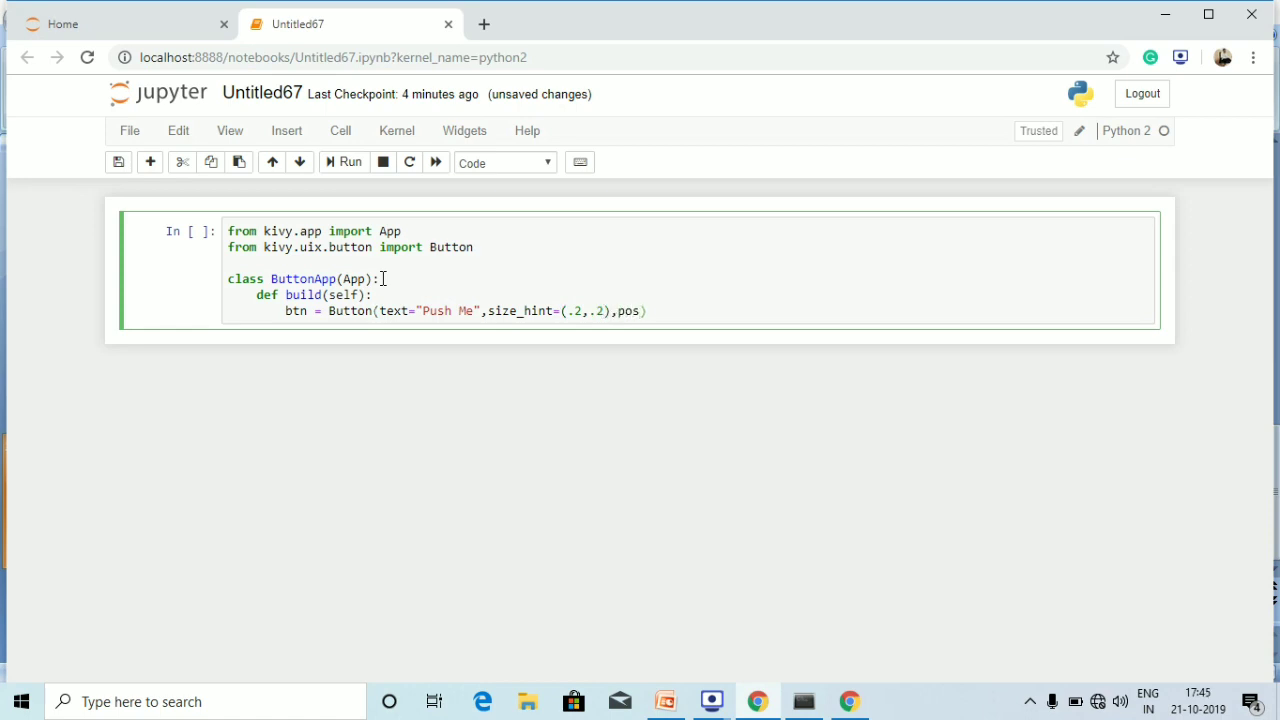
type("=(")
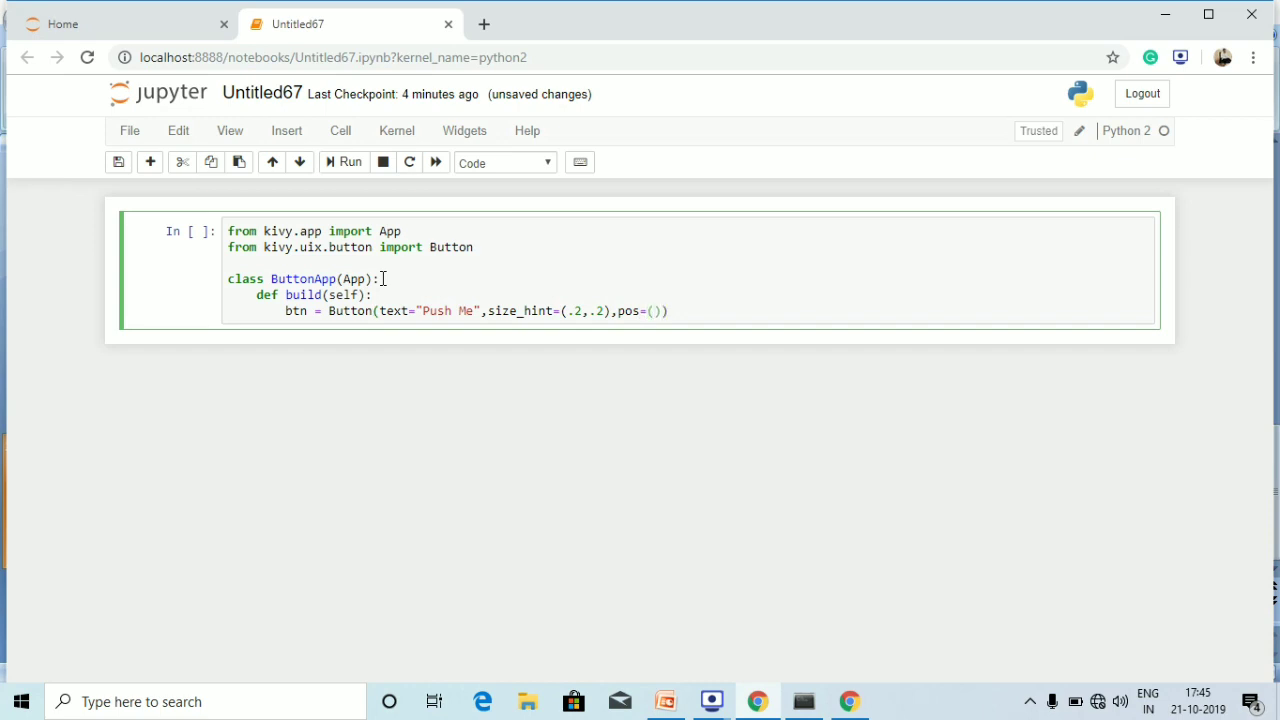
type("300")
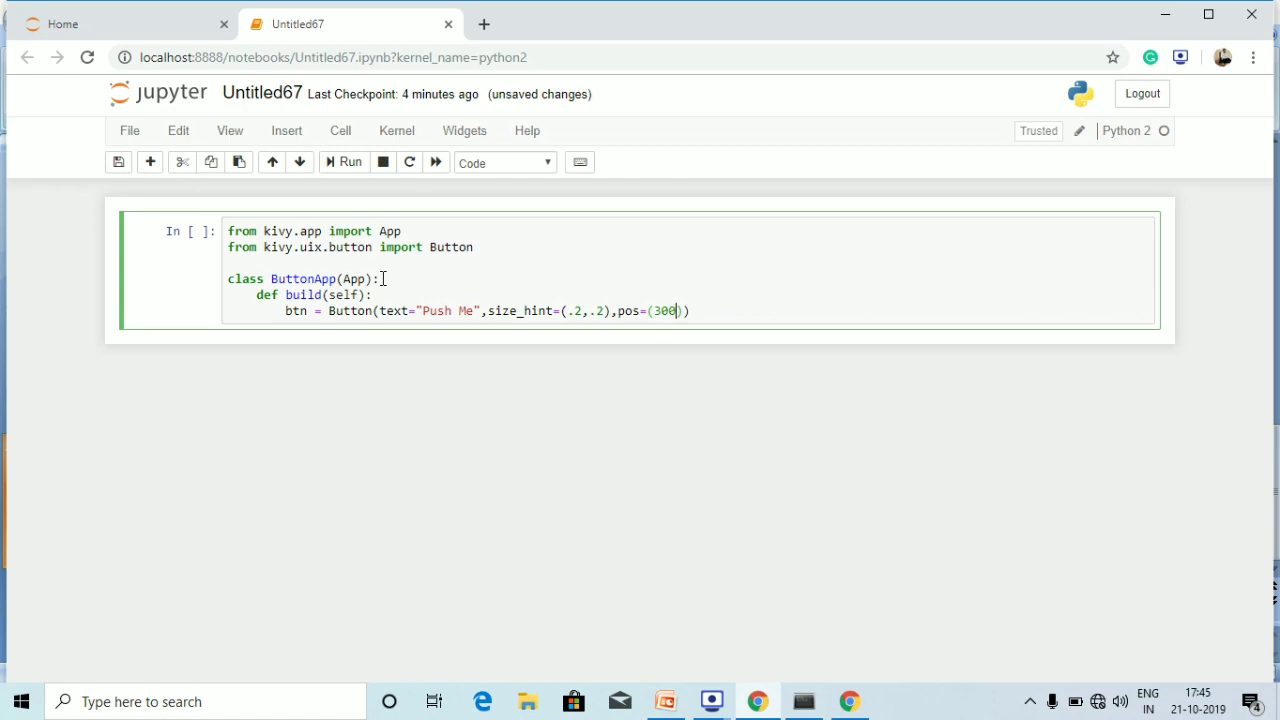
type(",250")
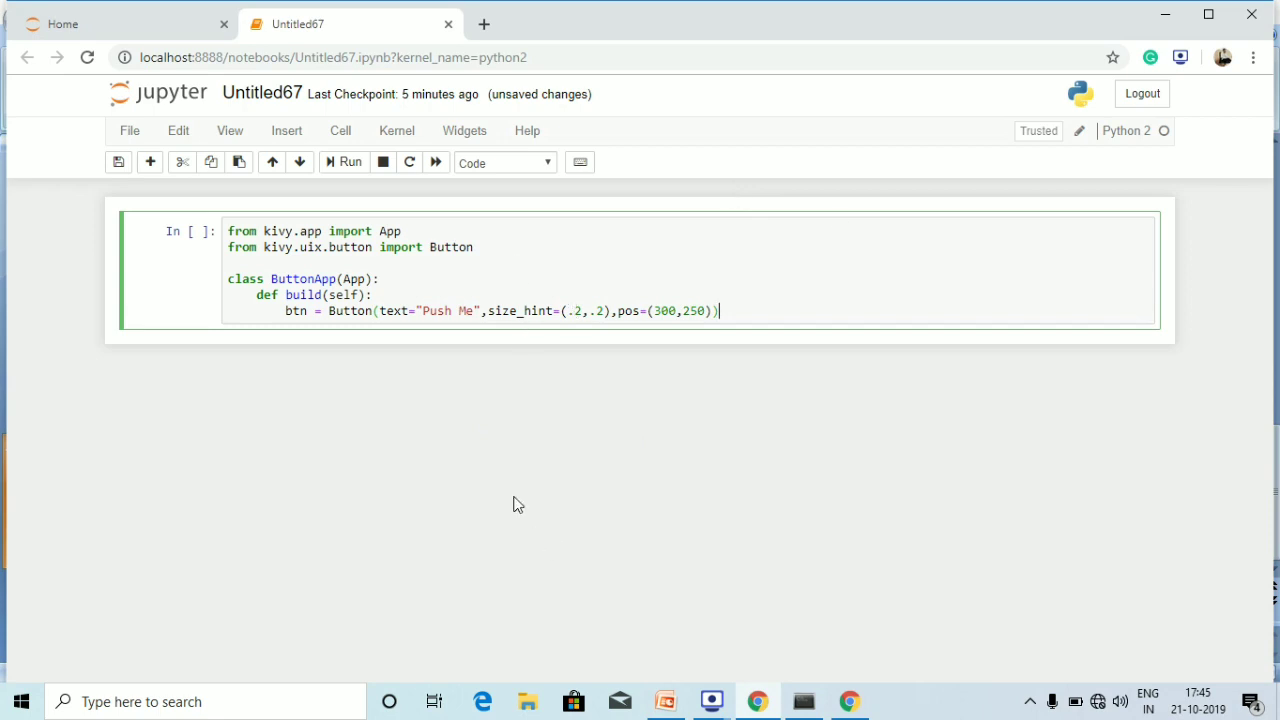
mouse_move(620, 355)
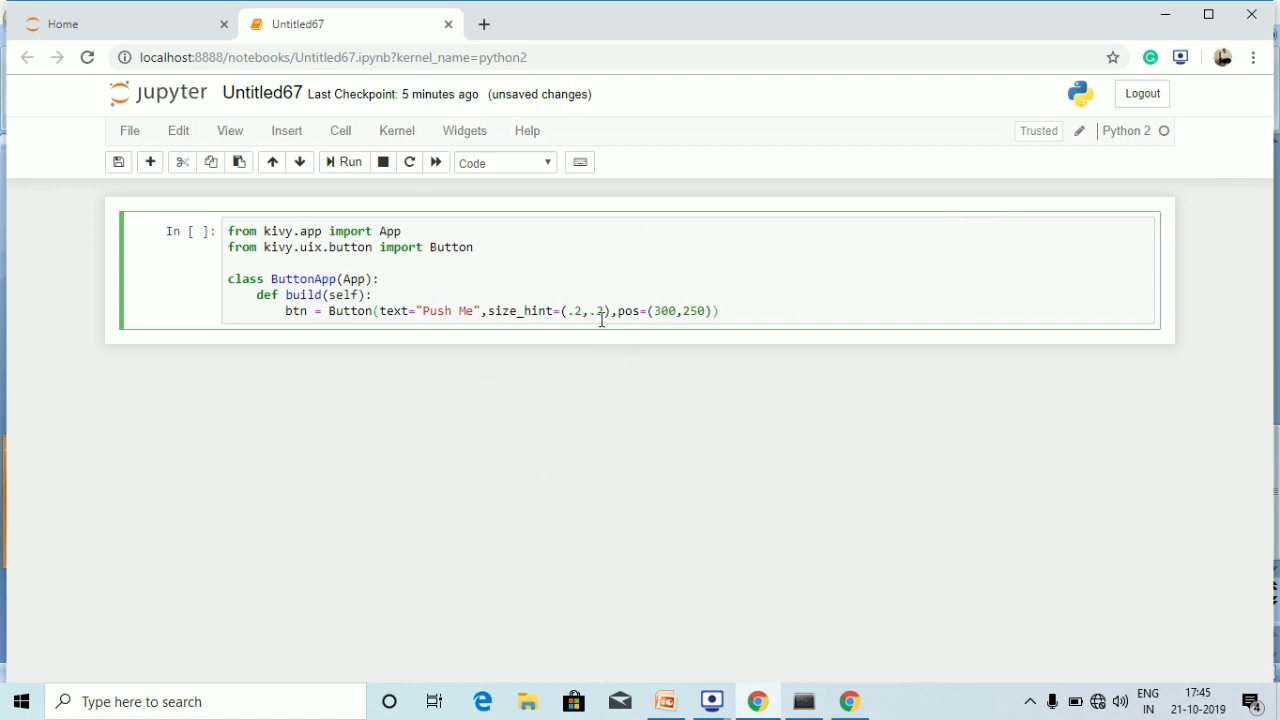
mouse_move(688, 311)
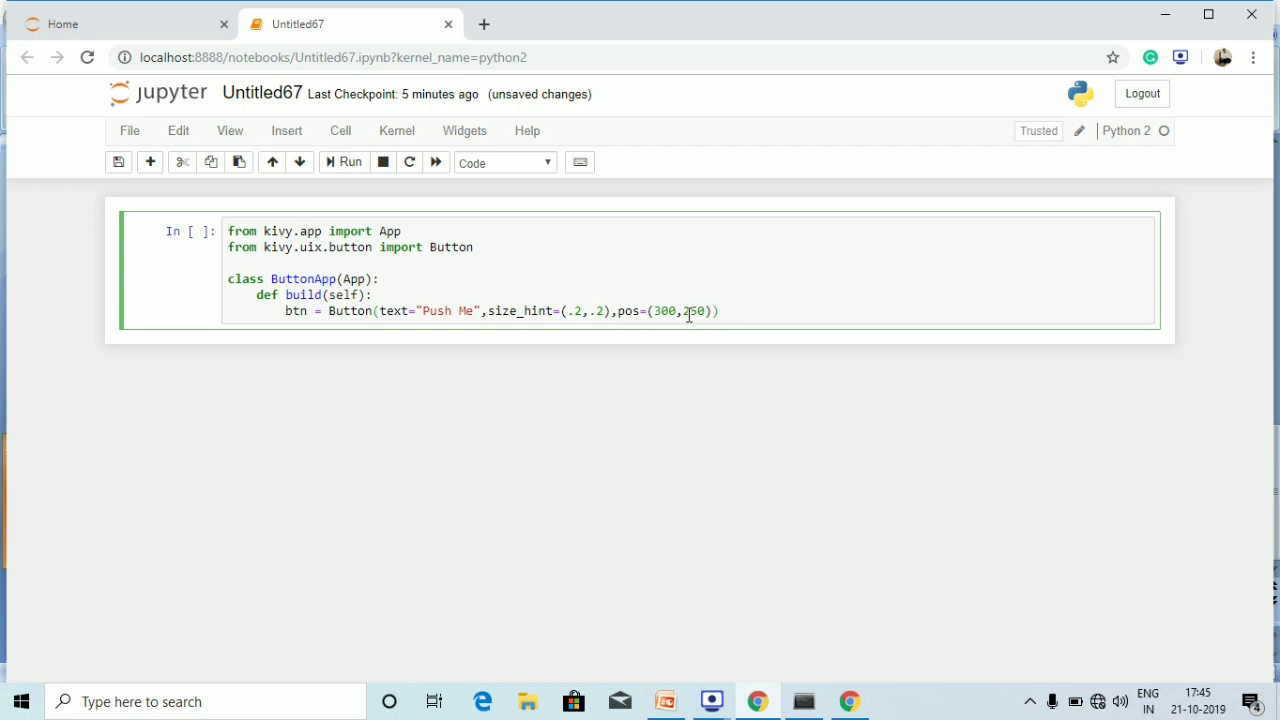
mouse_move(533, 371)
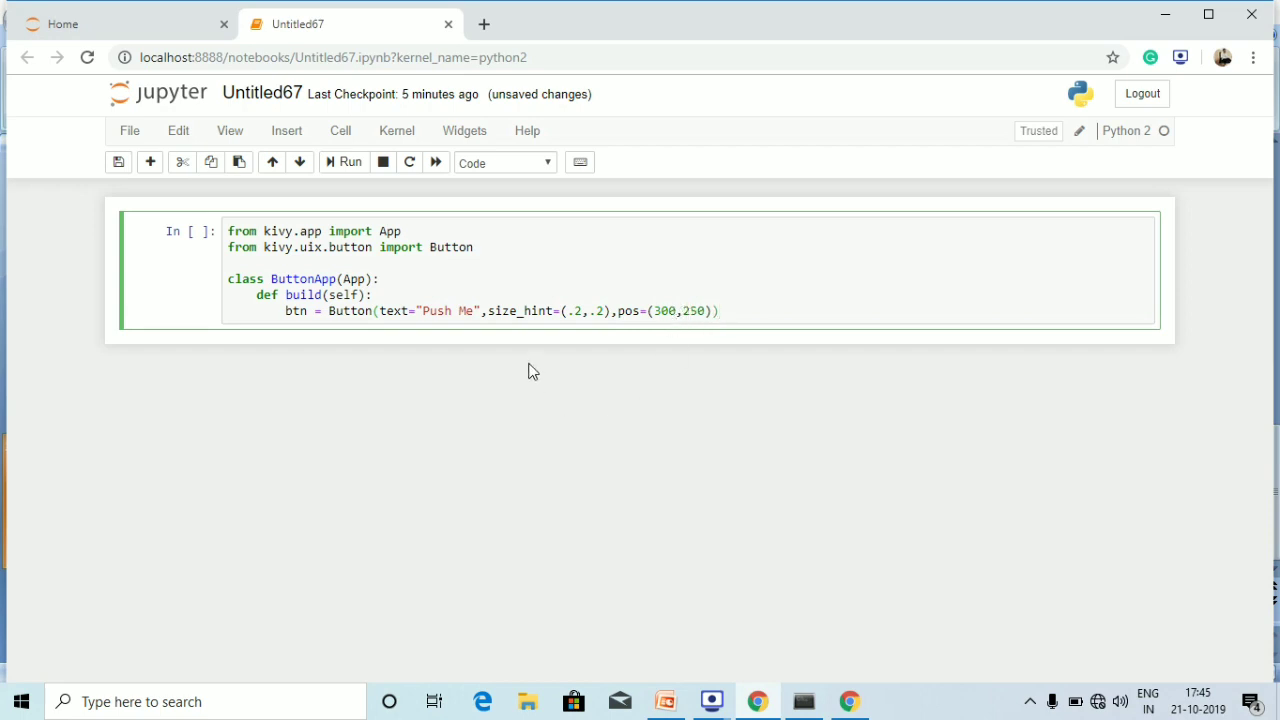
mouse_move(365, 428)
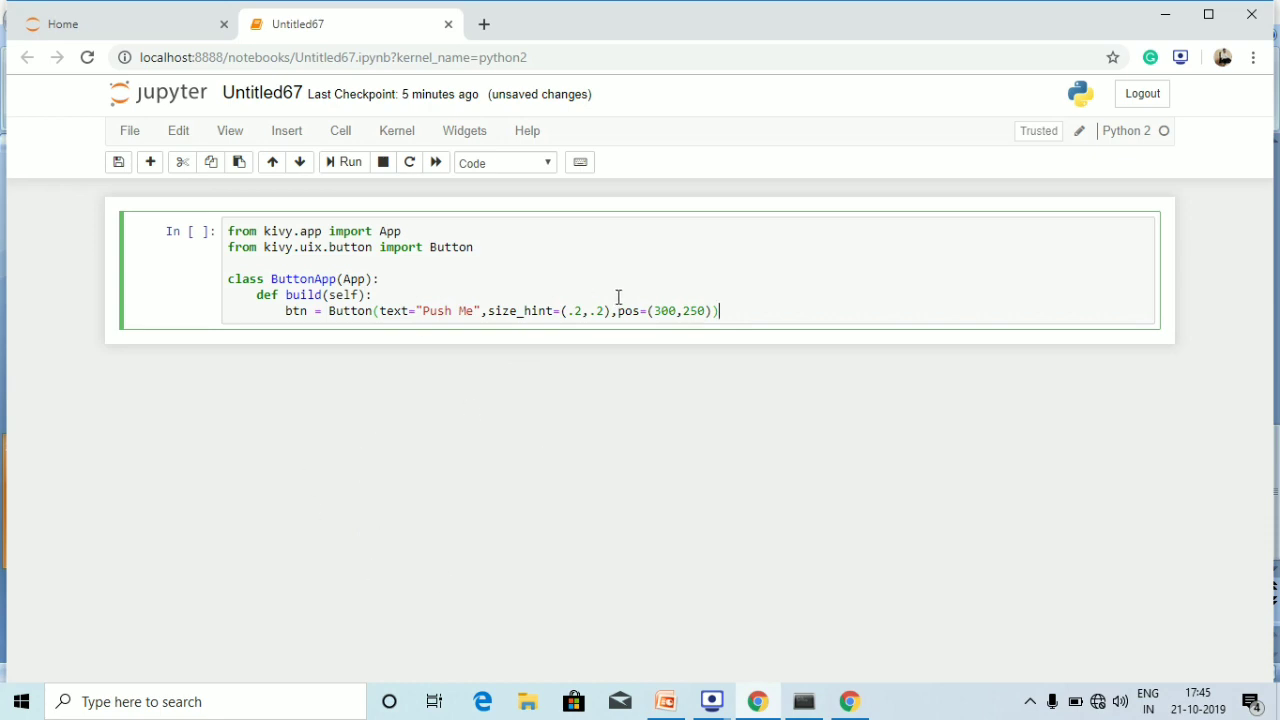
mouse_move(816, 308)
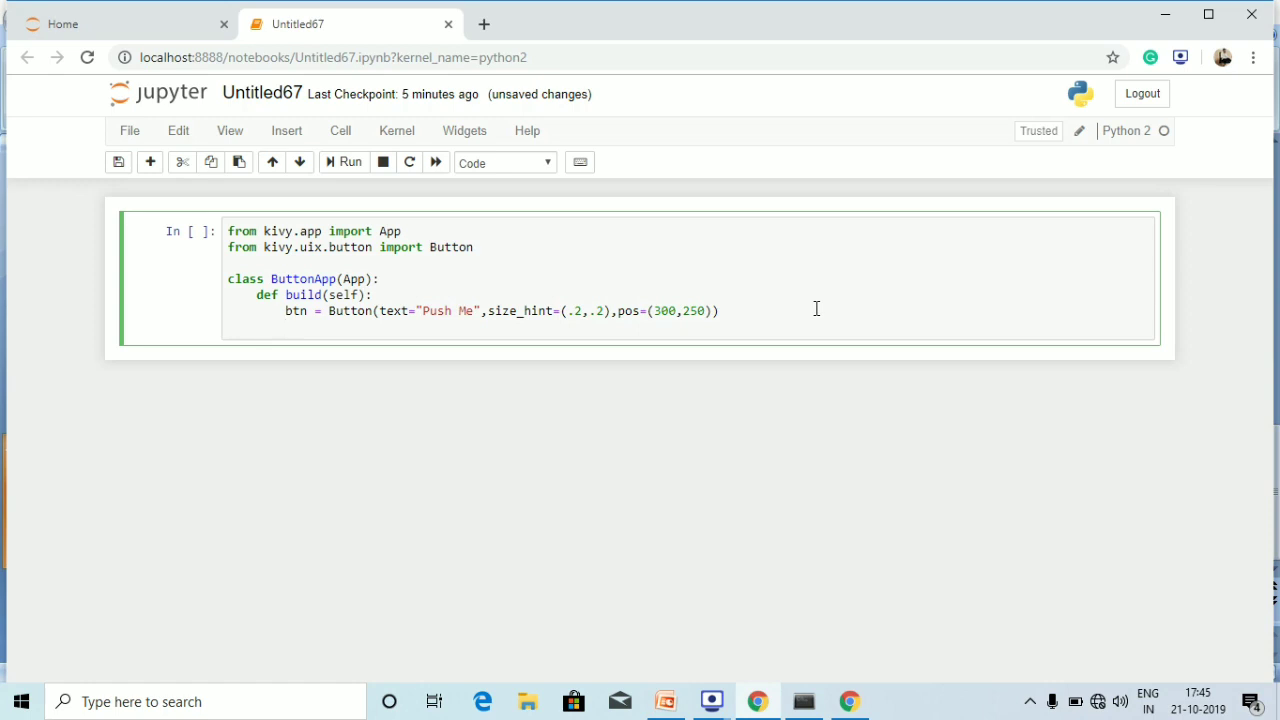
- Make build end with 'return btn'
type("returnj")
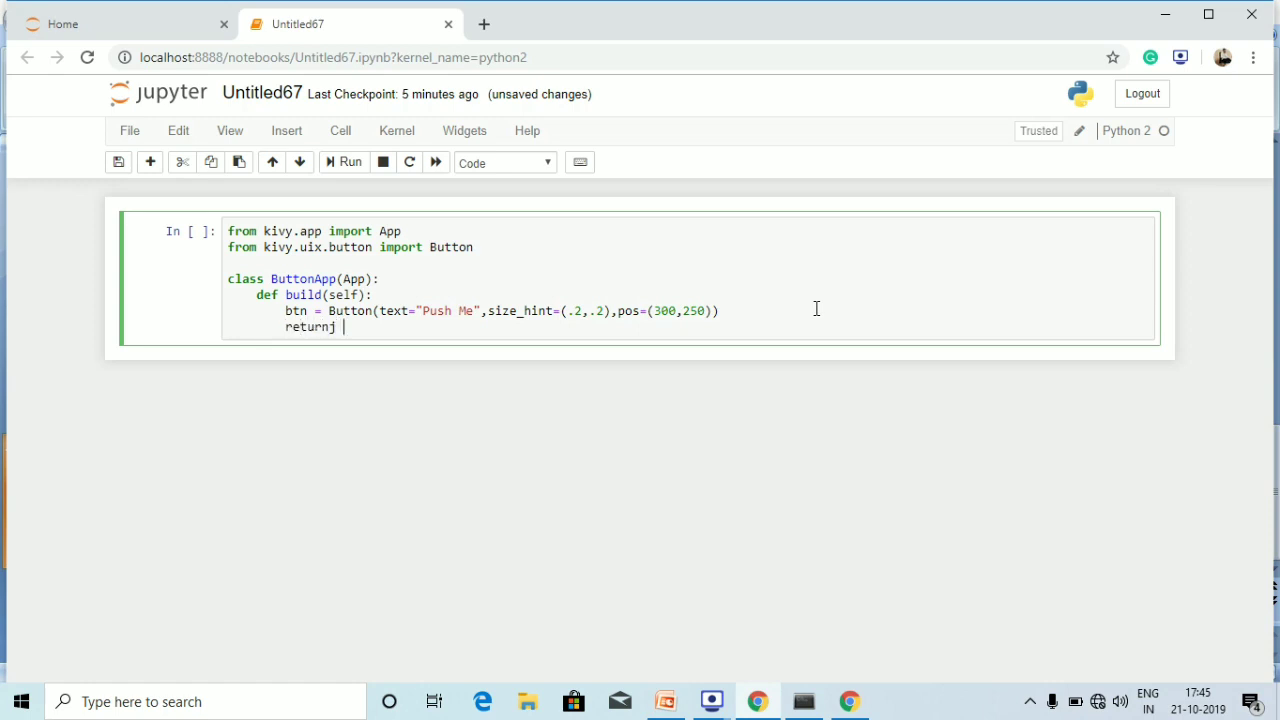
type("btn")
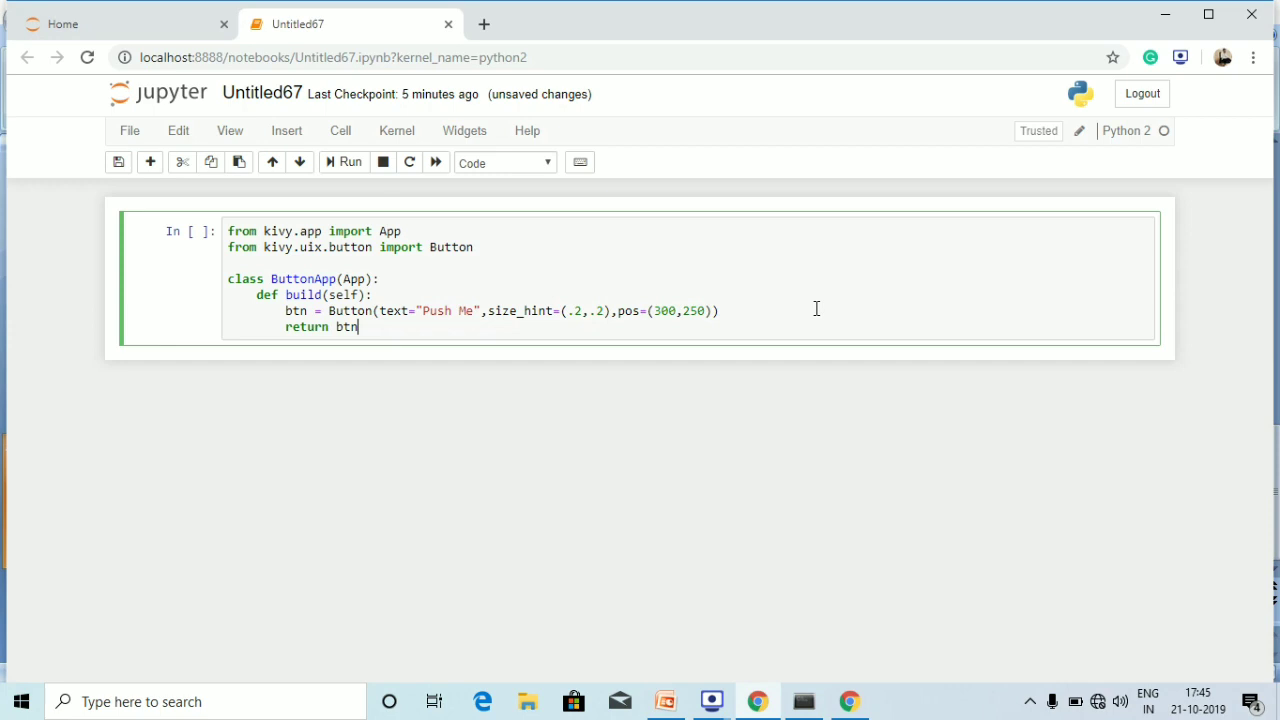
key("Enter")
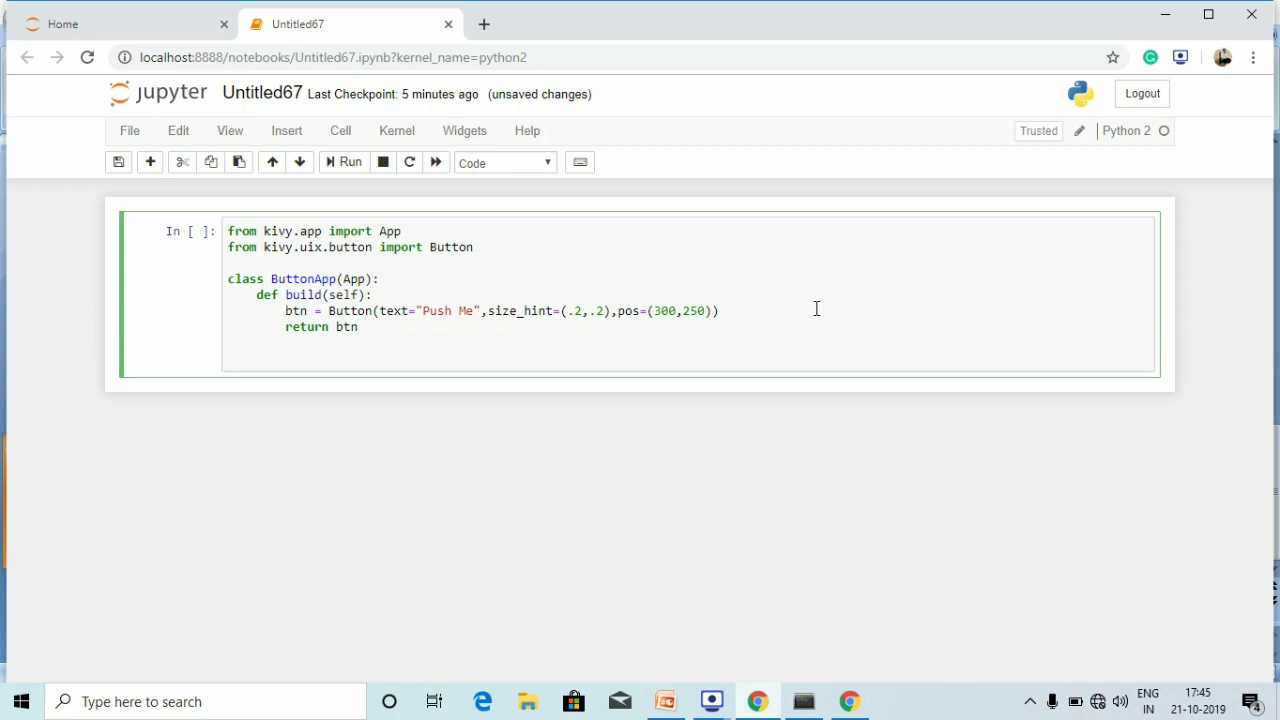
- Add an if __name__ == '__main__': block calling ButtonApp().run()
type("if _")
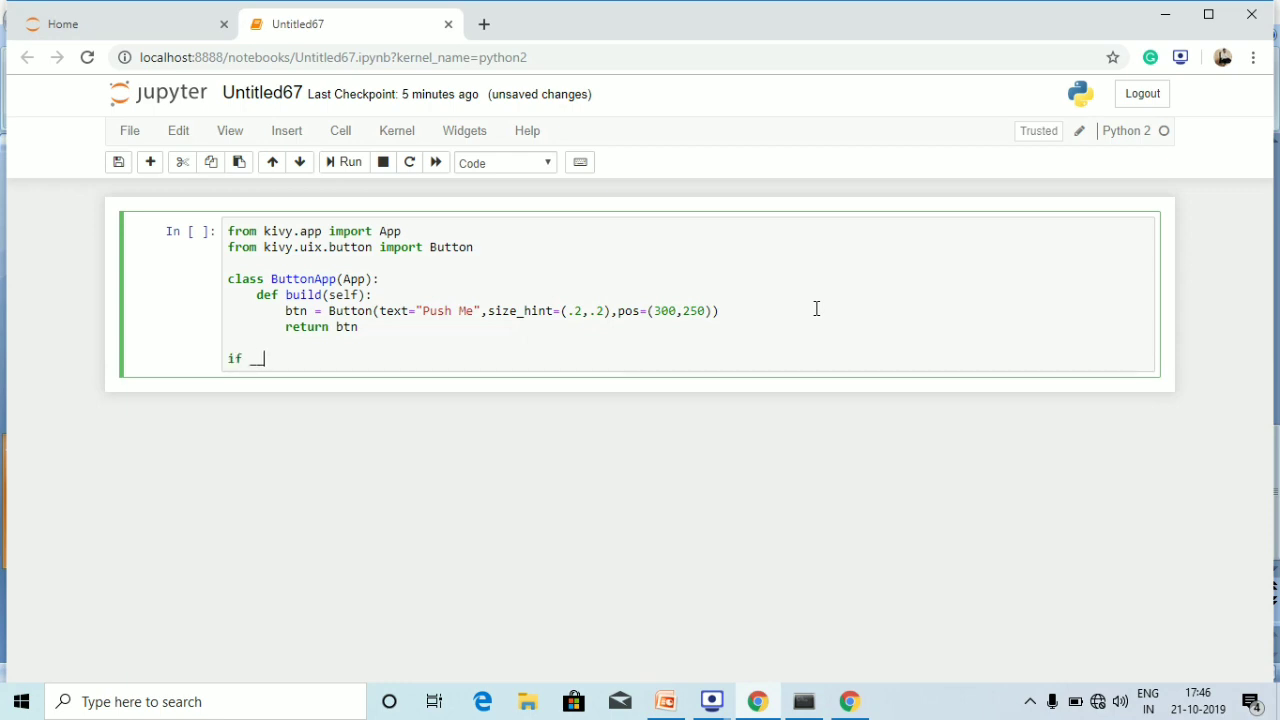
type("_na")
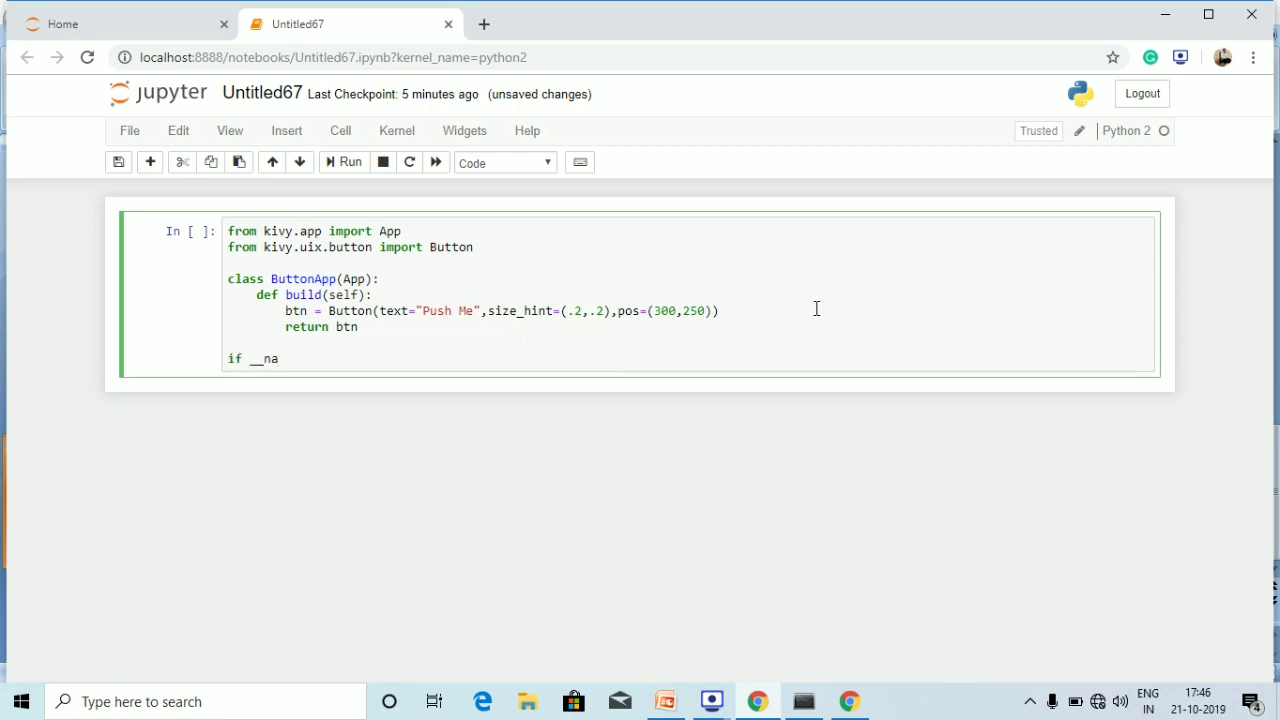
type("me__")
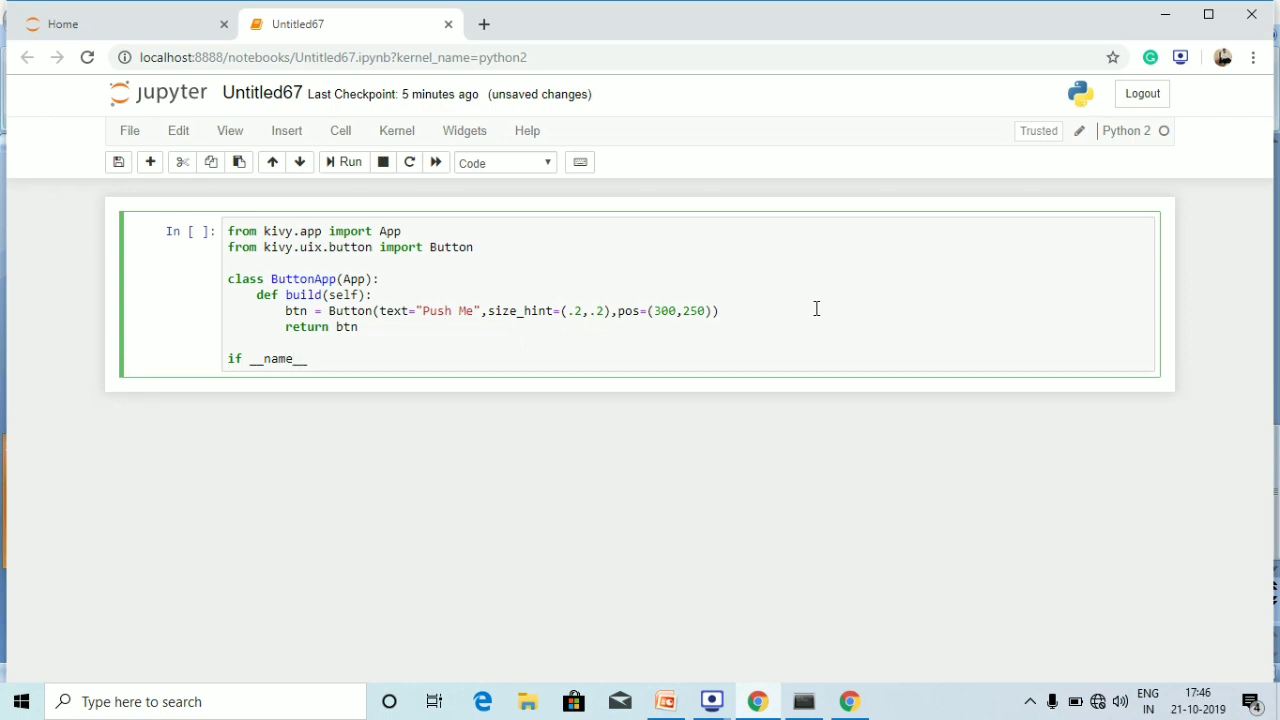
type("== '")
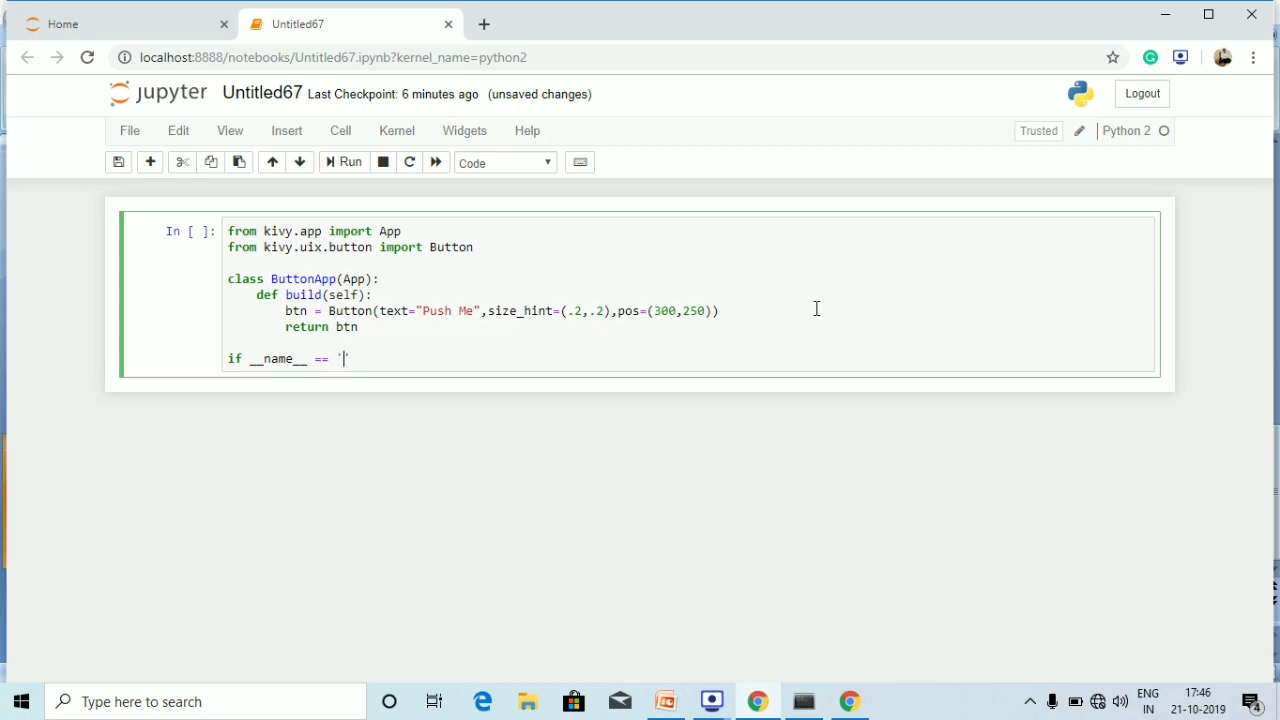
type("__main__")
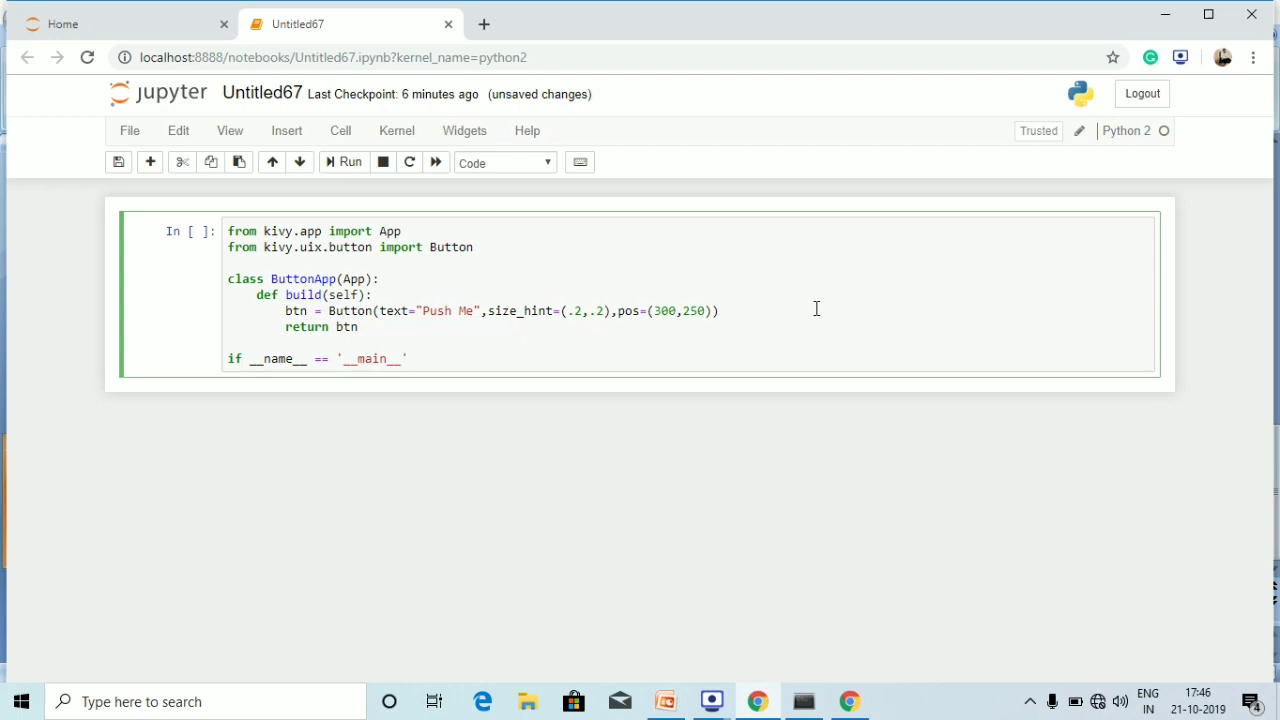
type(":")
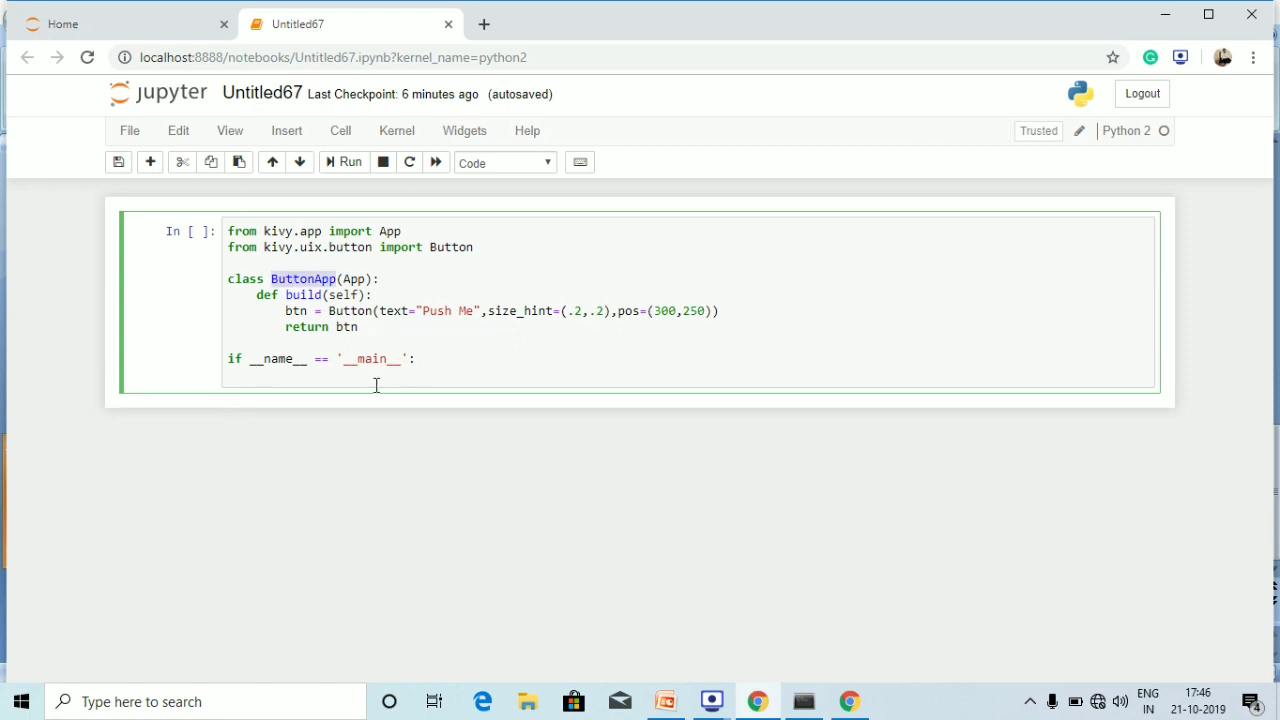
type("Bu")
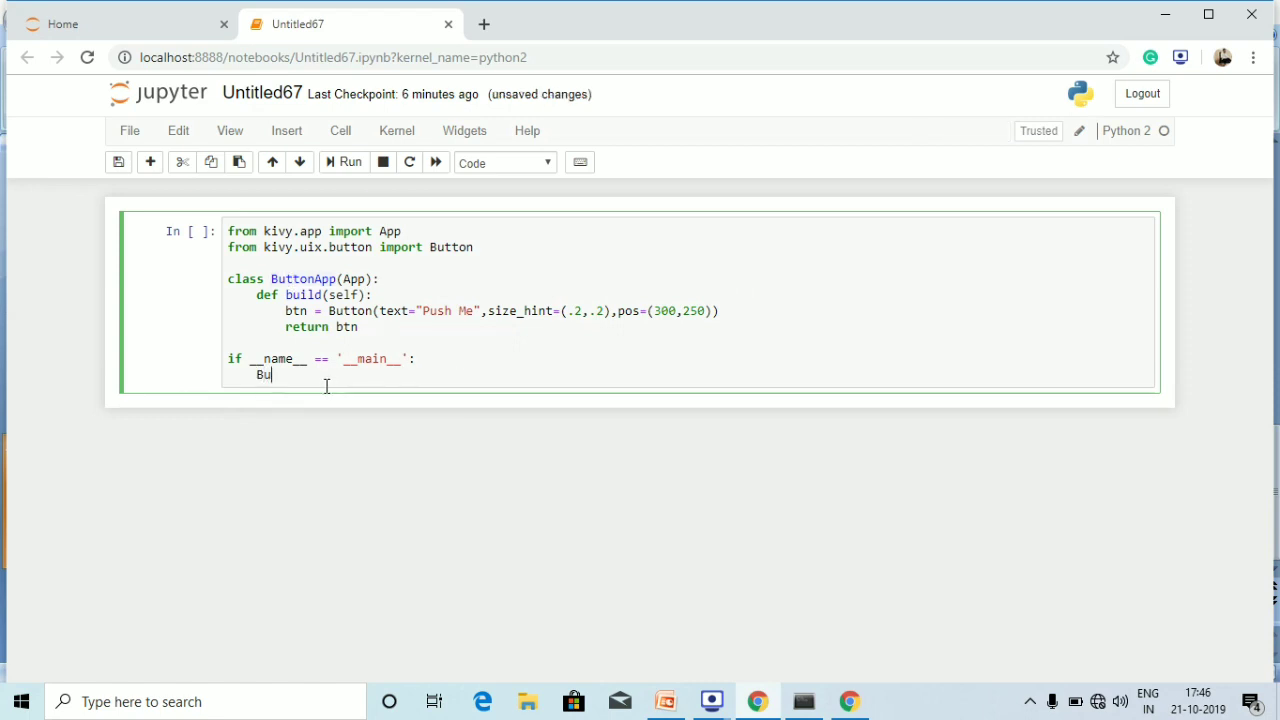
type("tton")
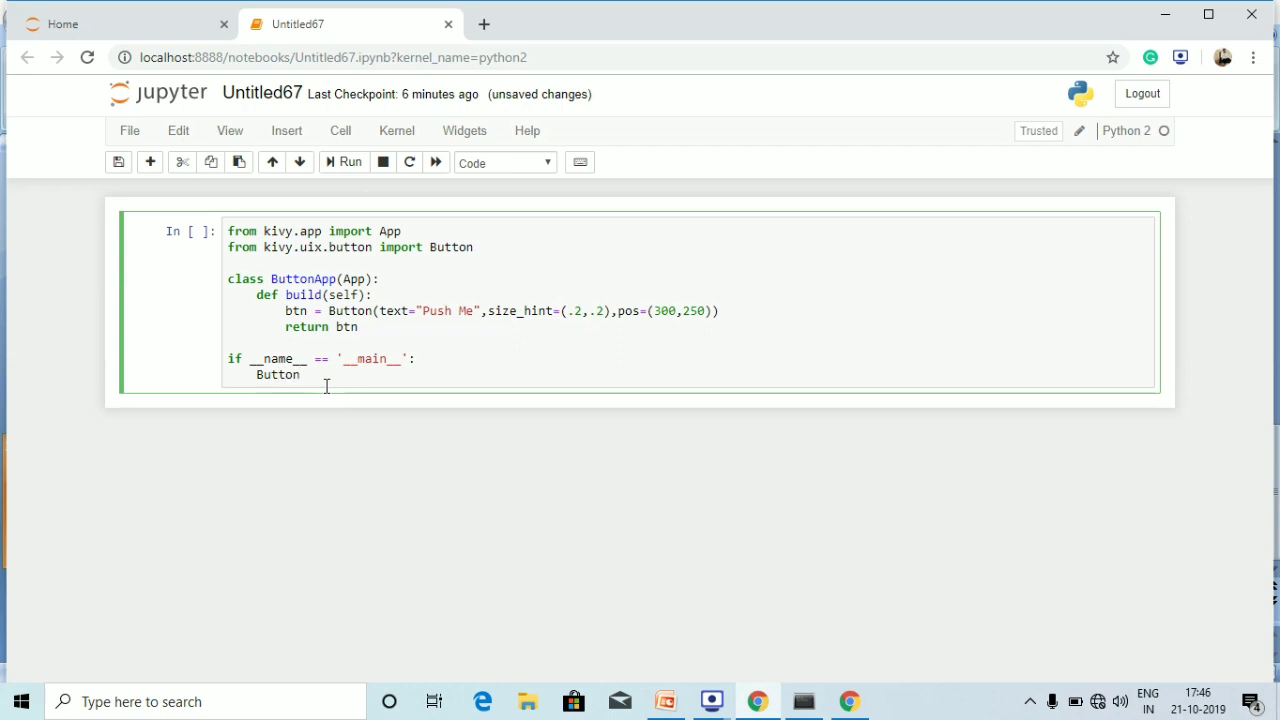
type("App")
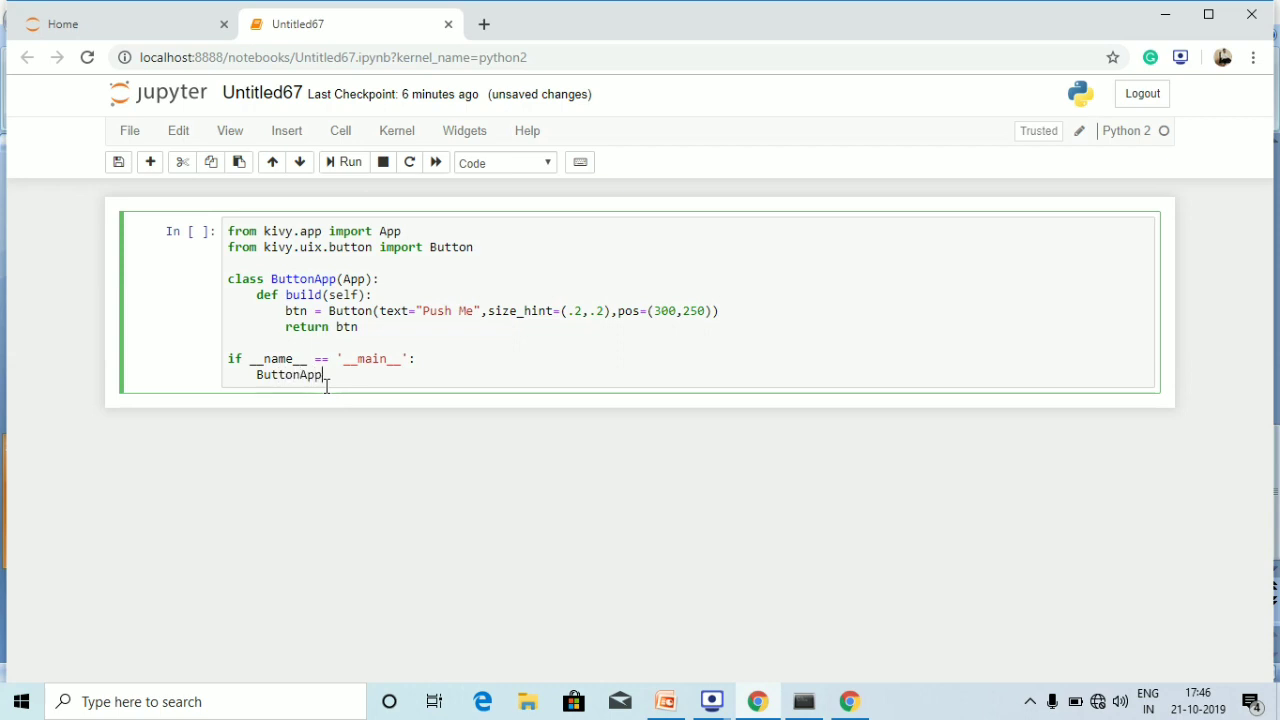
type("().")
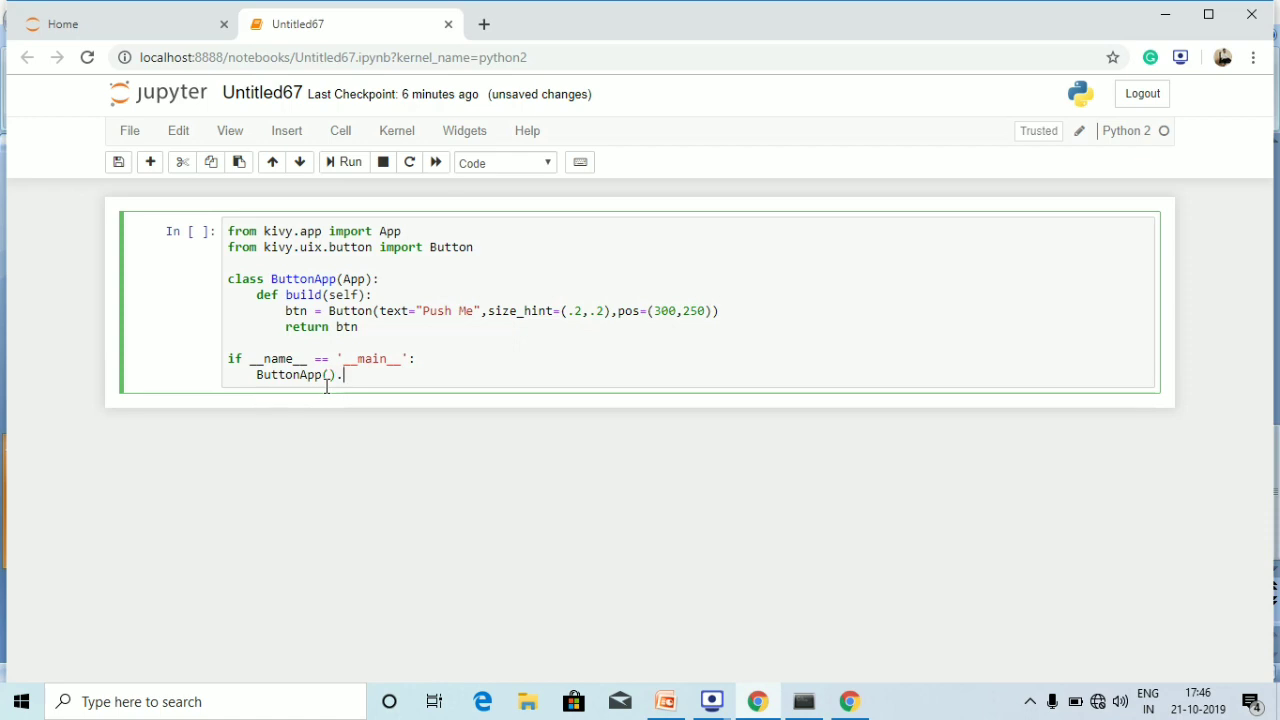
type("run()")
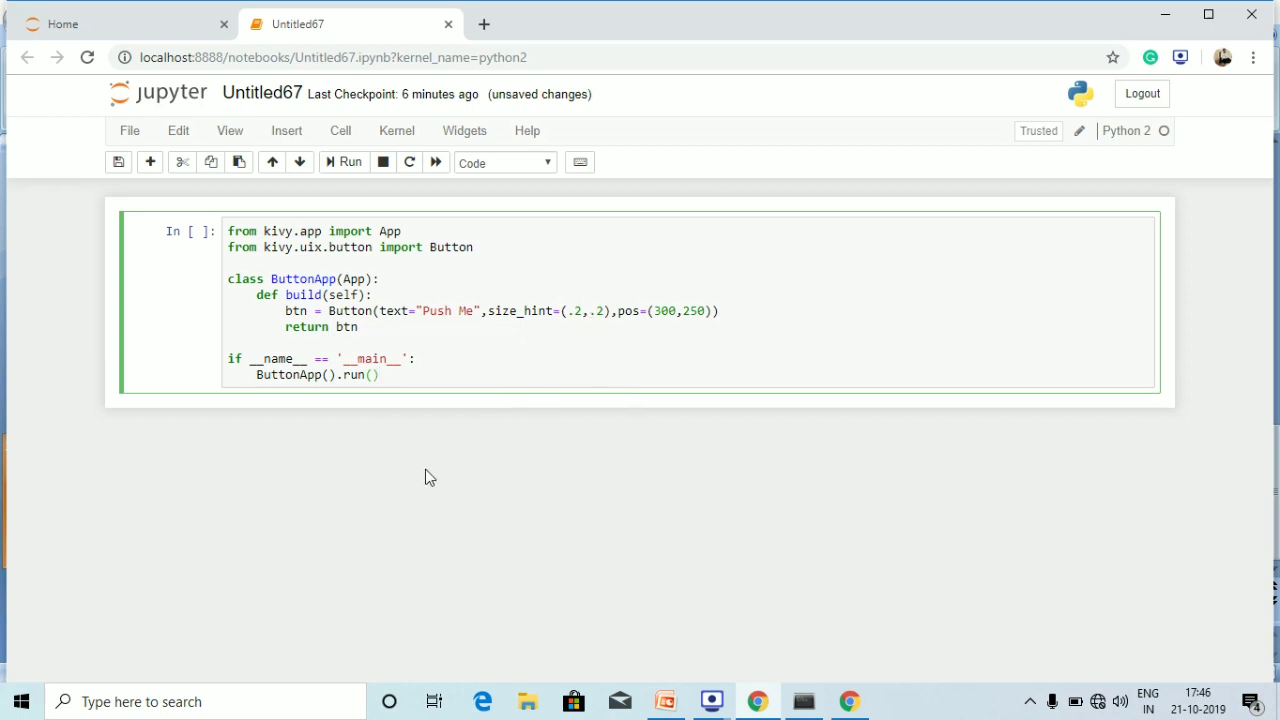
mouse_move(472, 479)
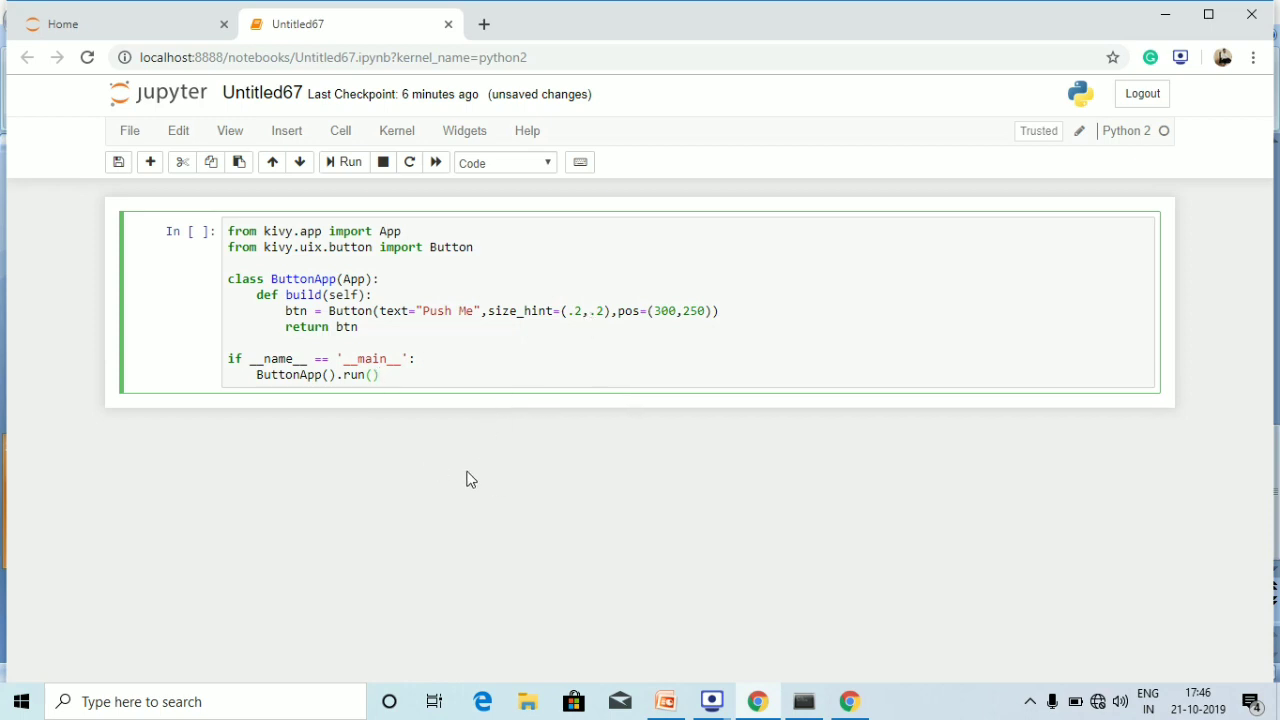
mouse_move(392, 515)
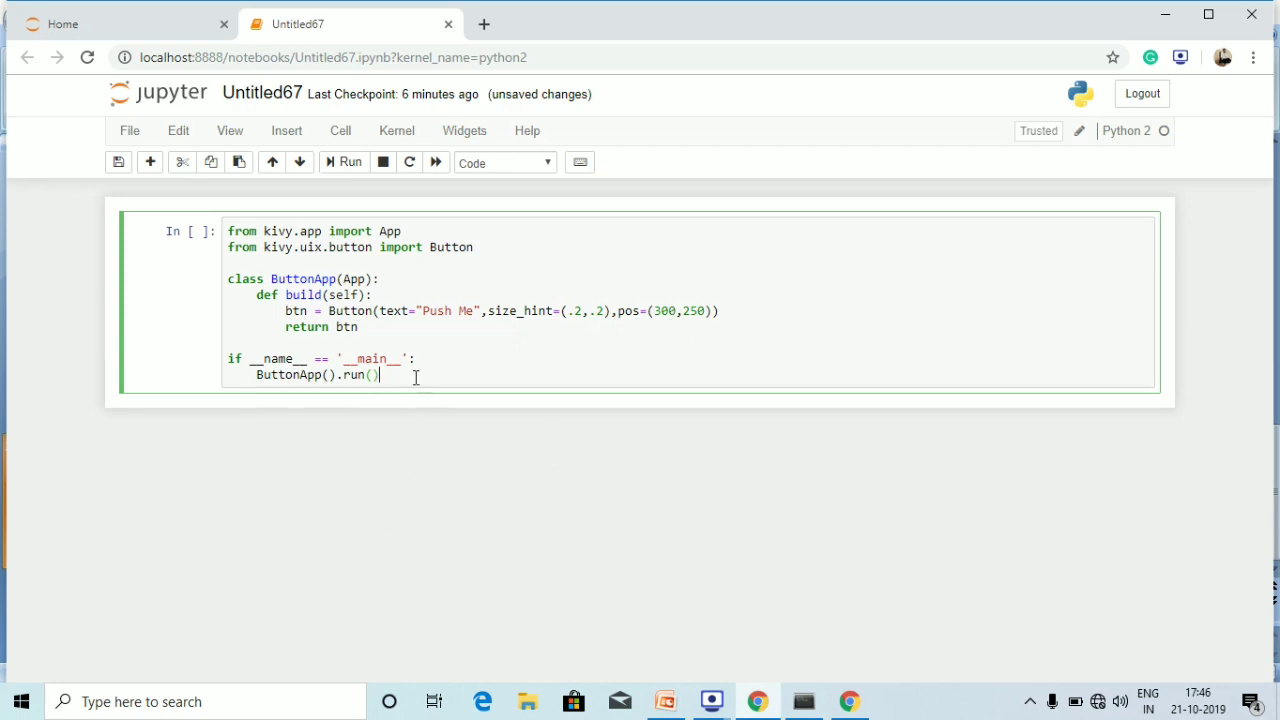
left_click(343, 162)
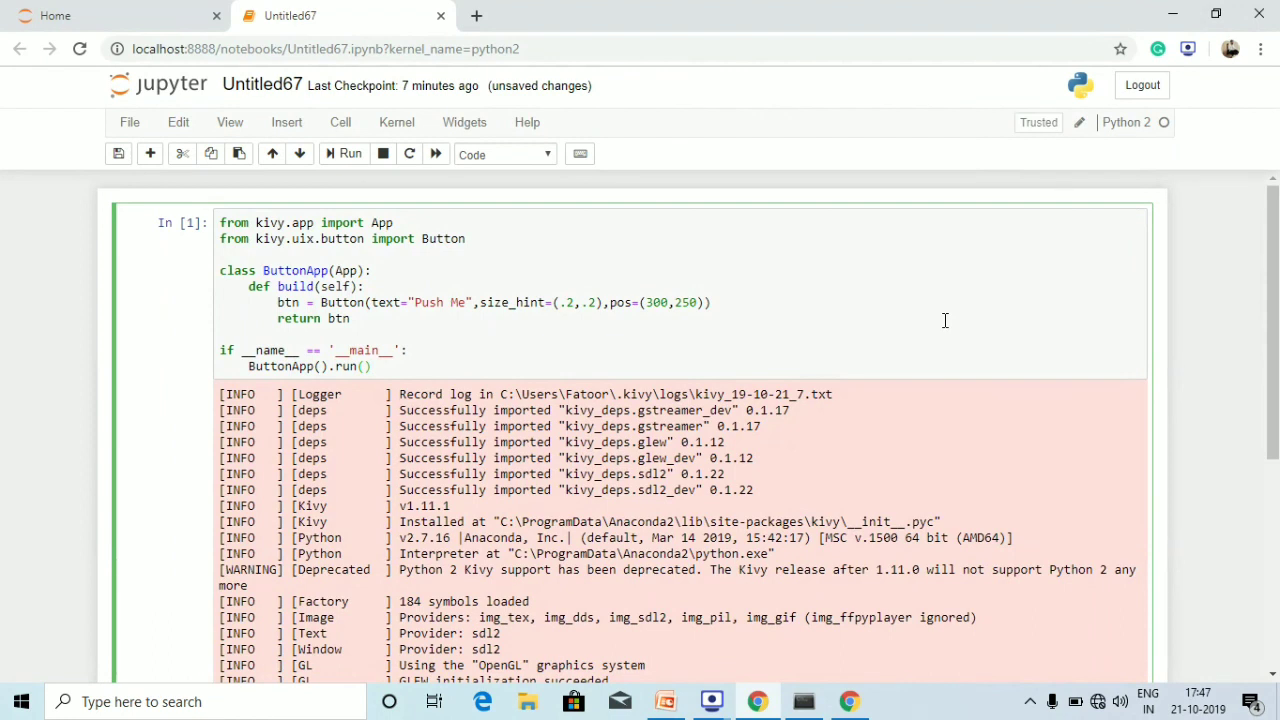
mouse_move(939, 303)
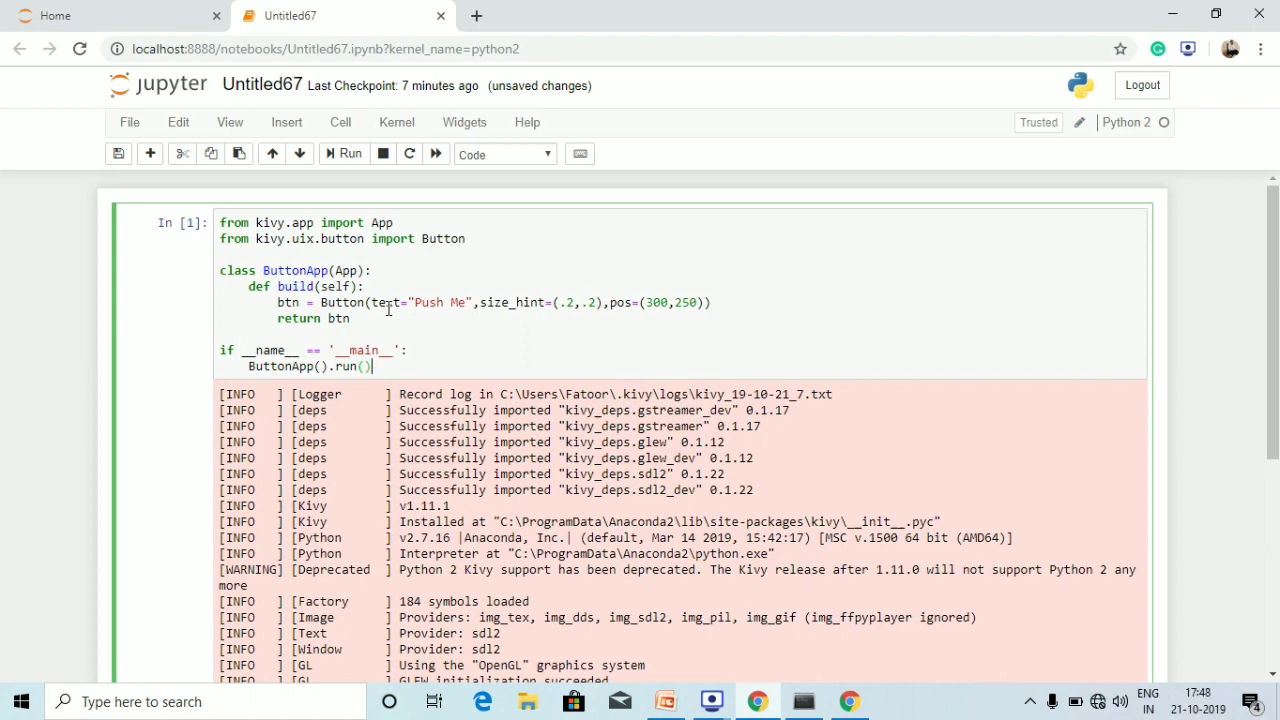
mouse_move(1027, 340)
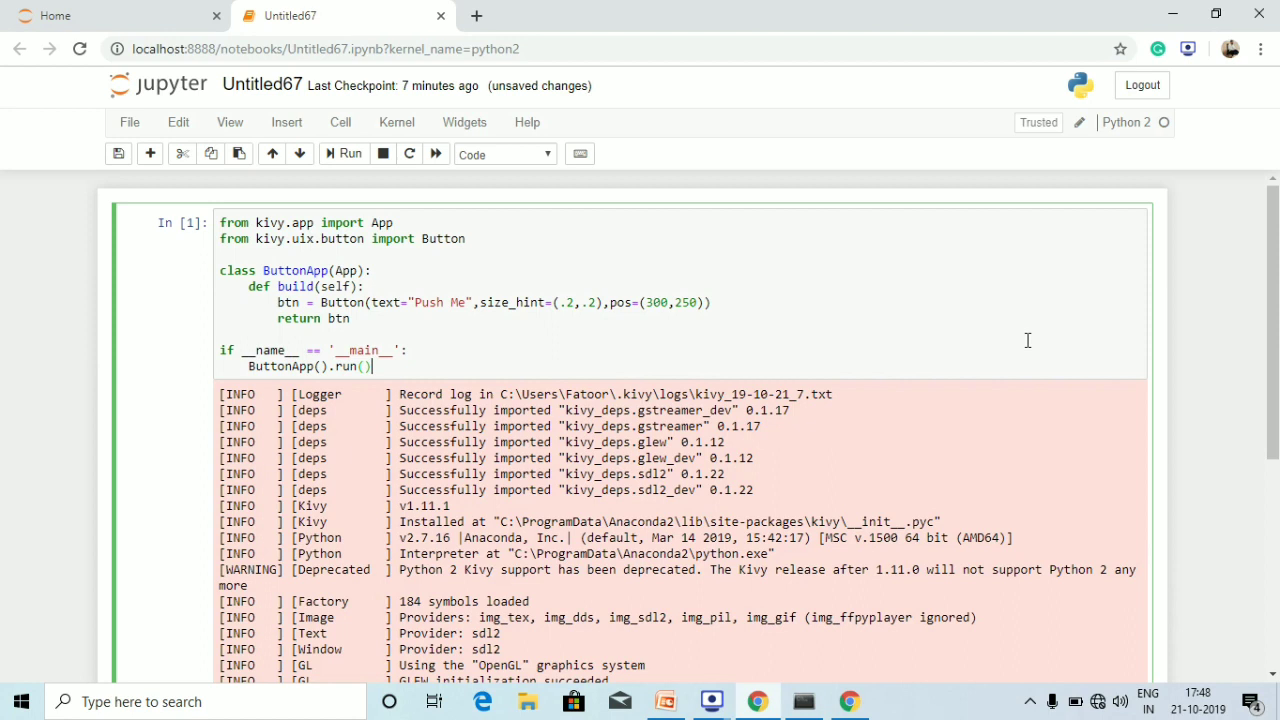
- Scroll down the Kivy startup log to show OpenGL version, vendor and renderer details
scroll("down", 3)
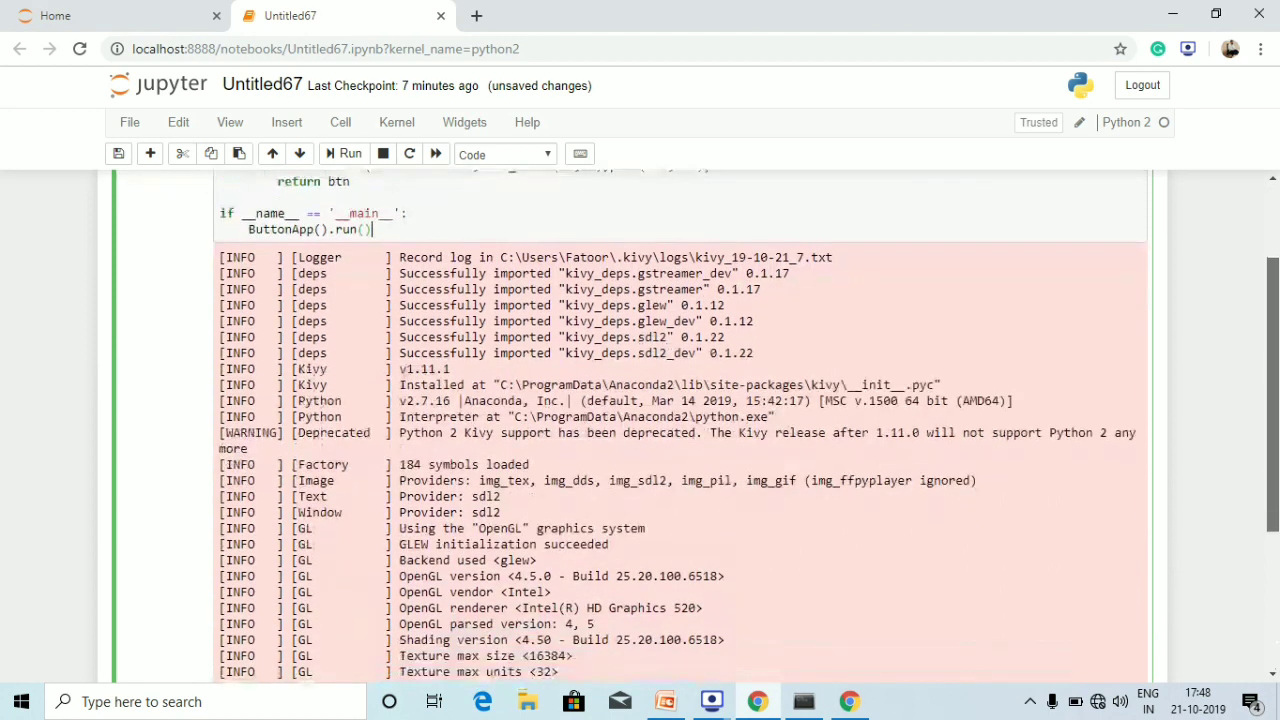